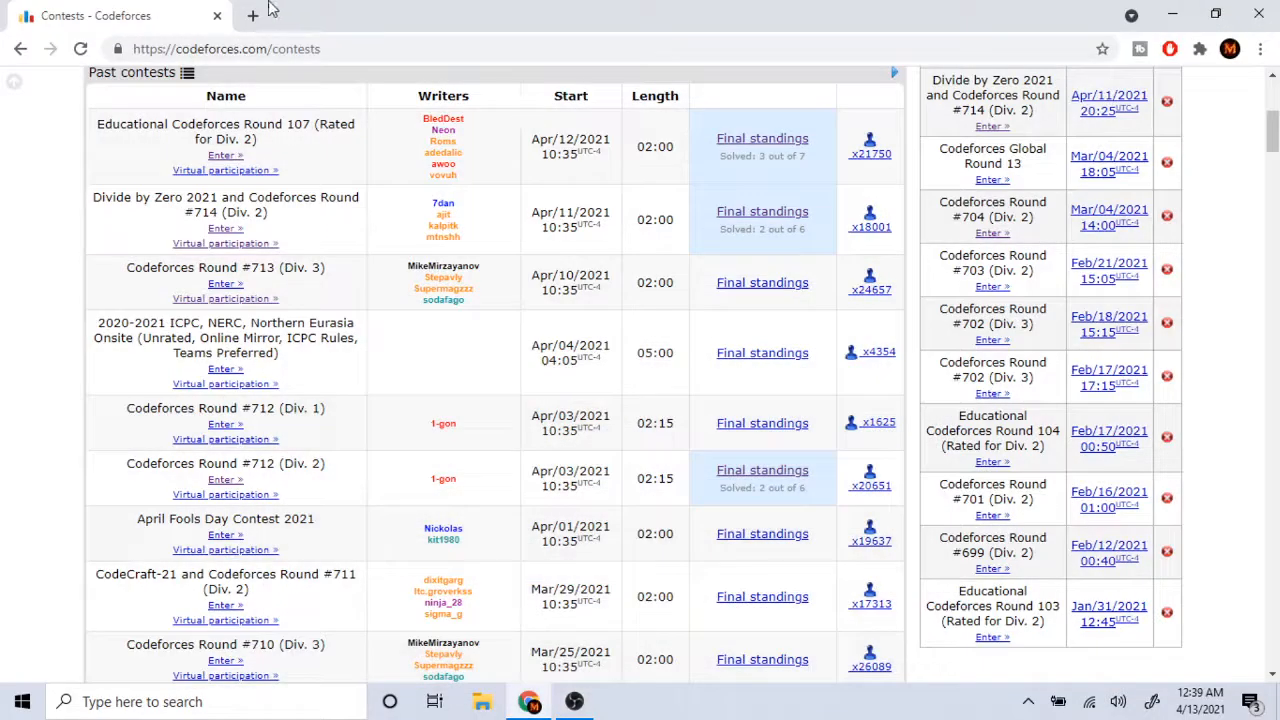
# Enter the Divide by Zero 2021 contest, skim problem A 'Array and Peaks', and go back to the problem list
pyautogui.scroll(-3)
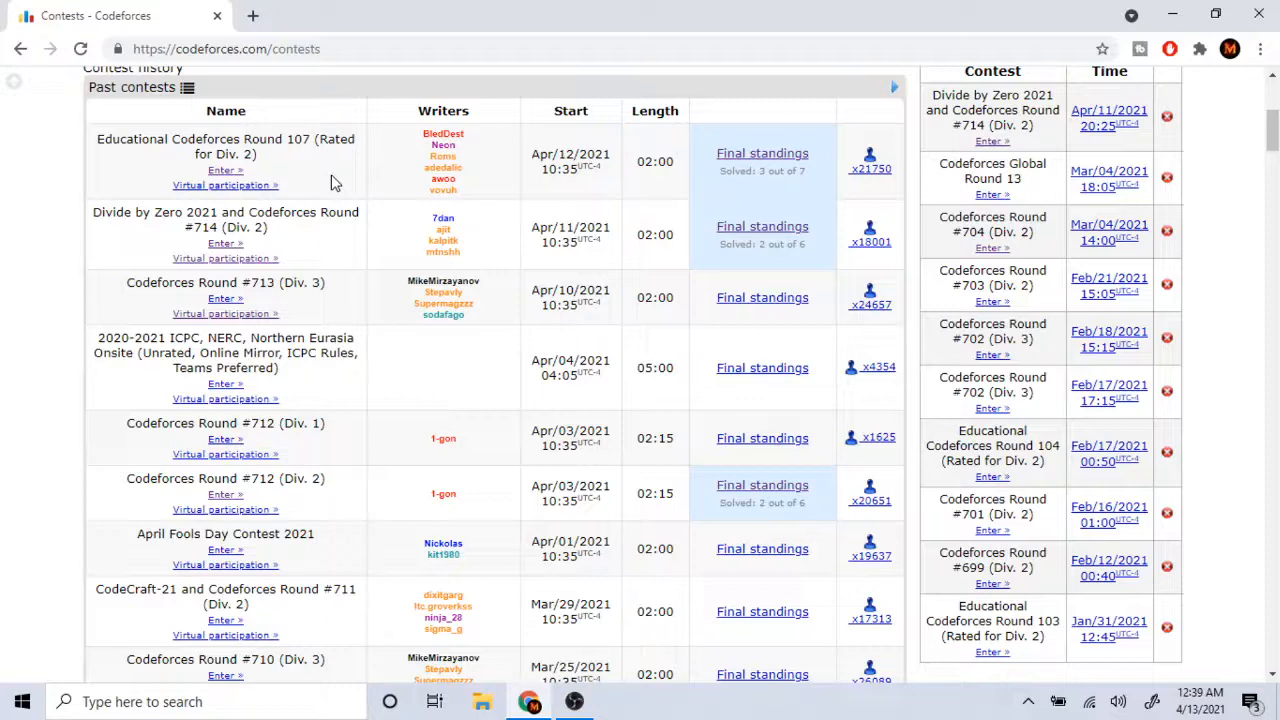
pyautogui.moveTo(345, 240)
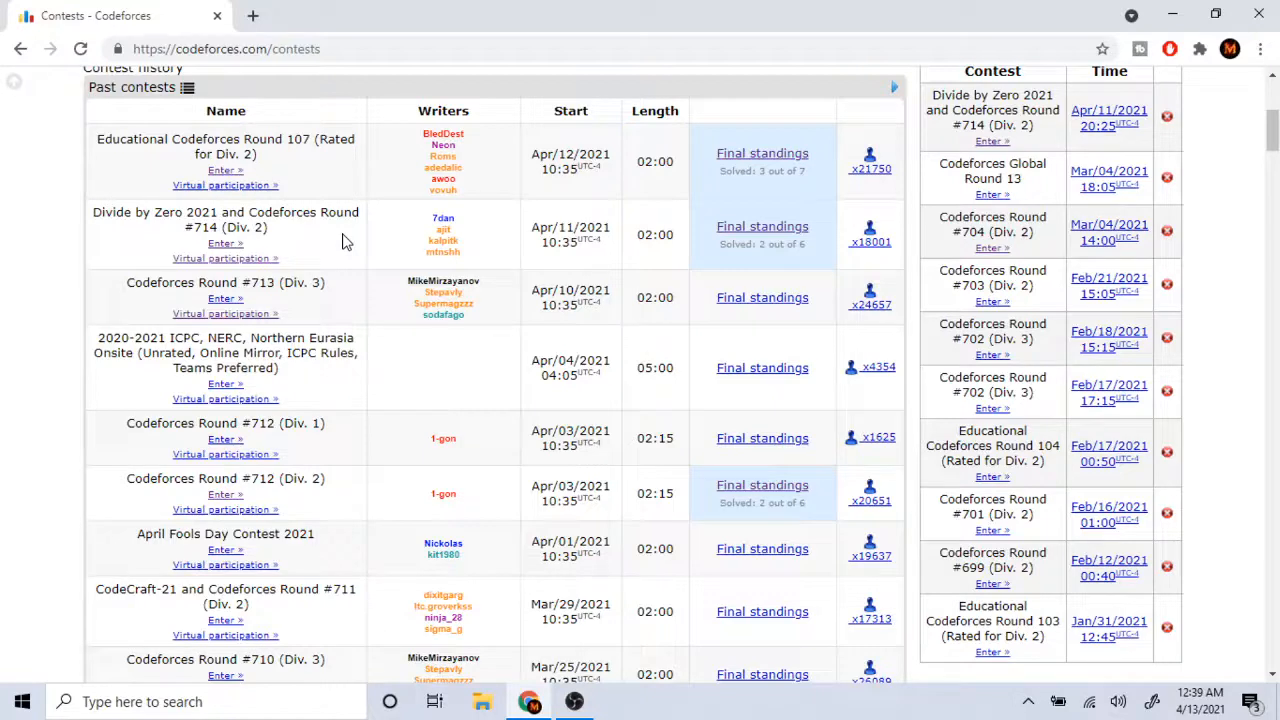
pyautogui.moveTo(313, 240)
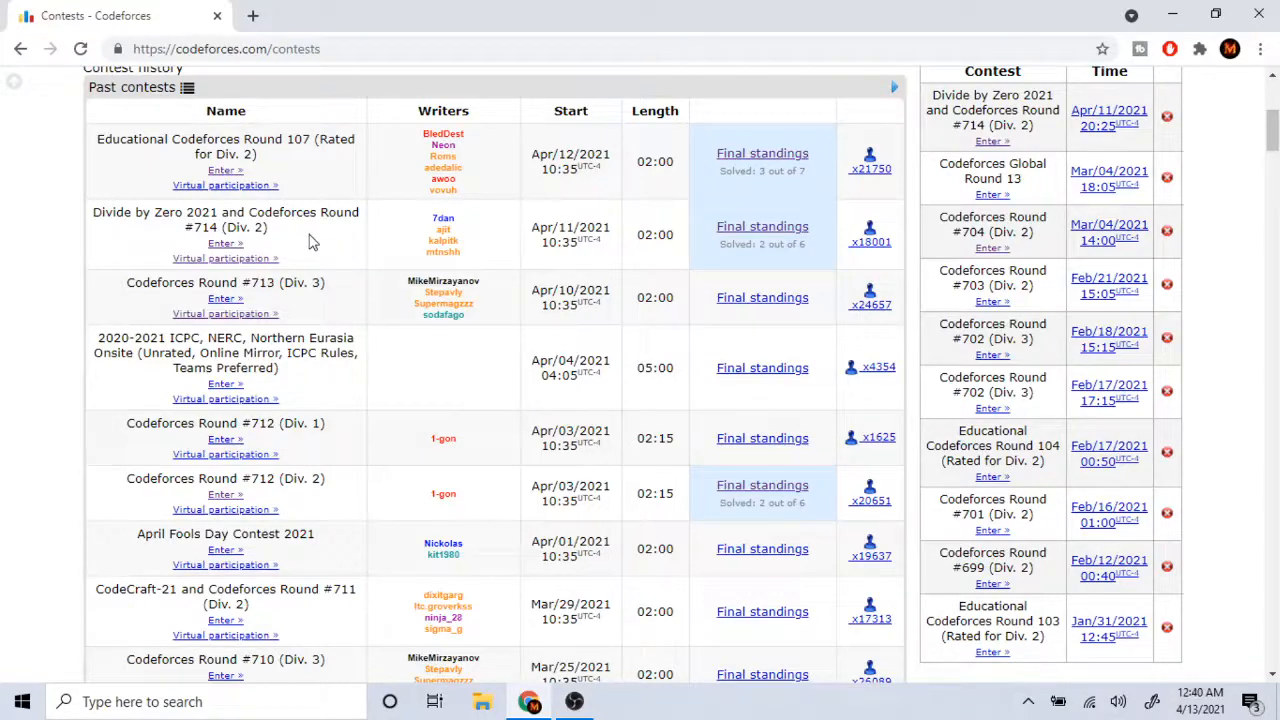
pyautogui.moveTo(258, 247)
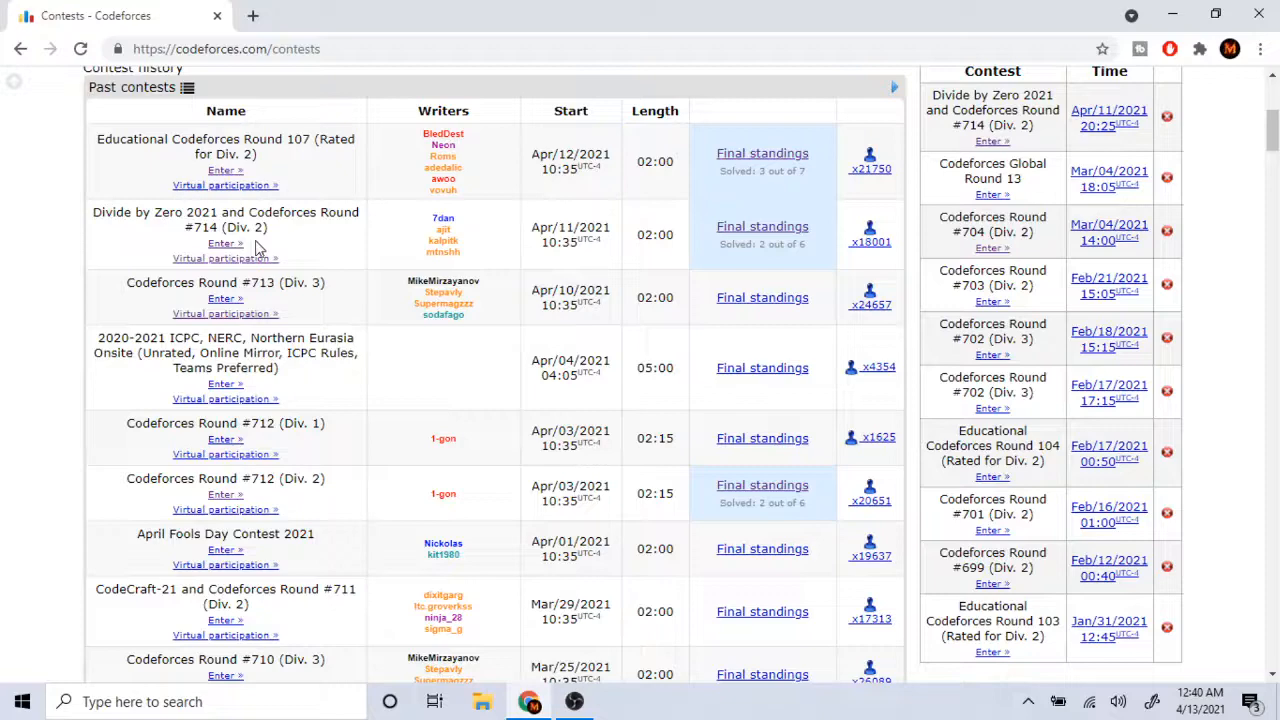
pyautogui.scroll(-3)
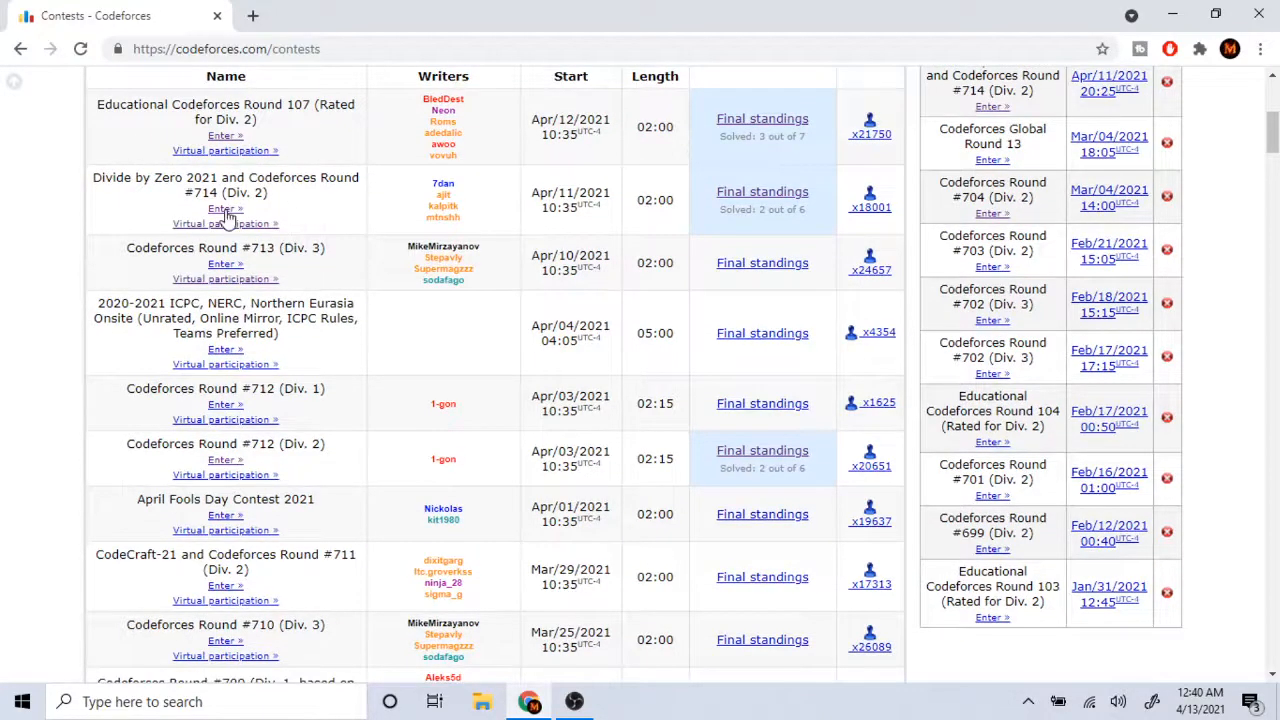
pyautogui.click(225, 208)
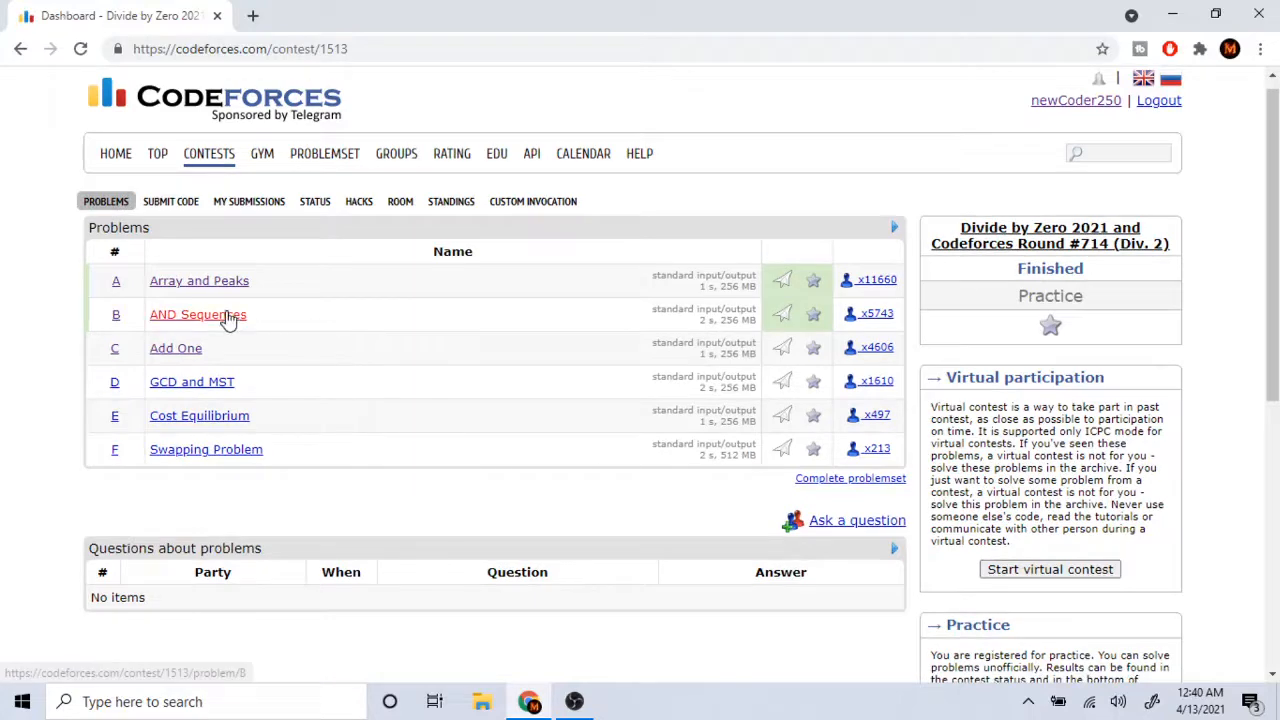
pyautogui.moveTo(240, 287)
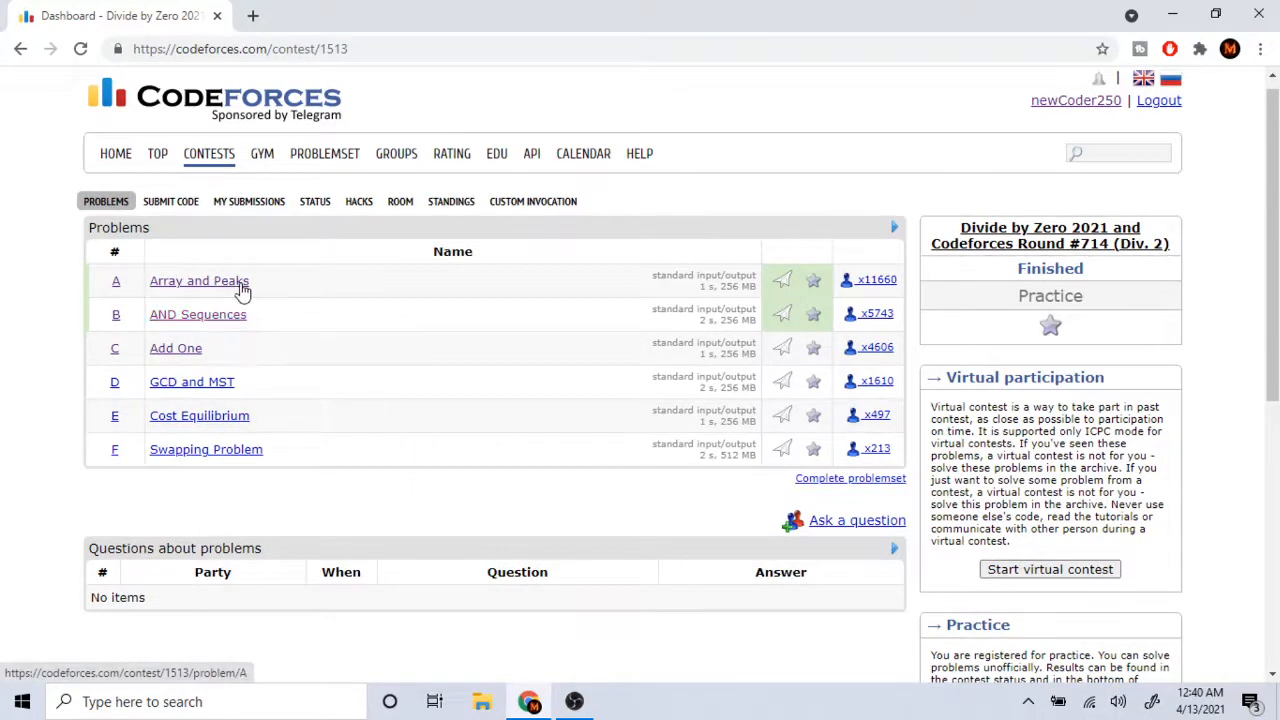
pyautogui.click(199, 280)
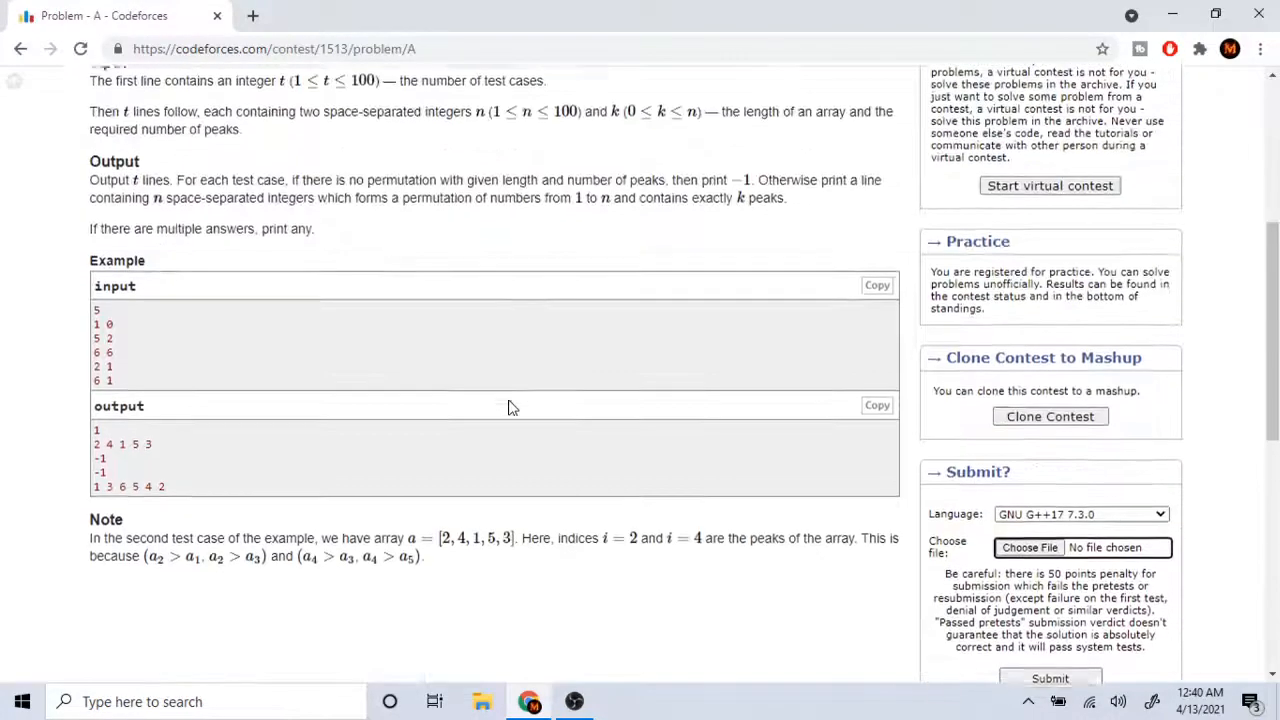
pyautogui.scroll(-3)
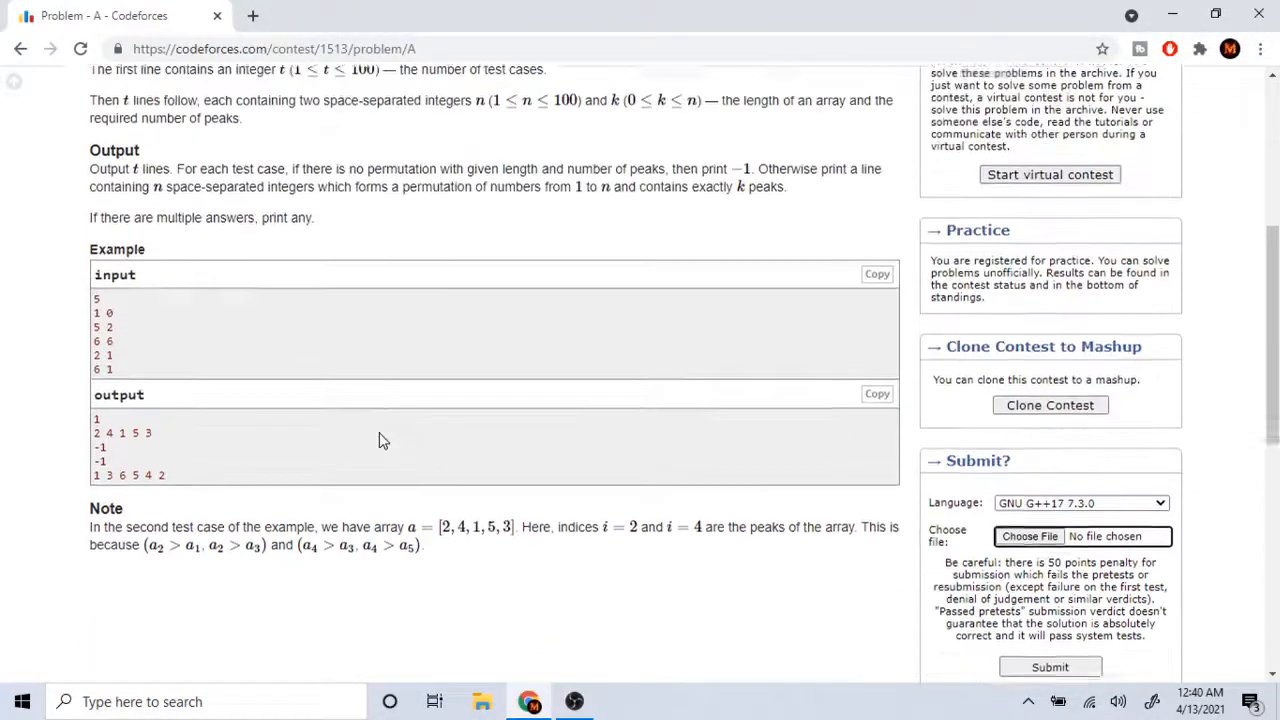
pyautogui.click(22, 48)
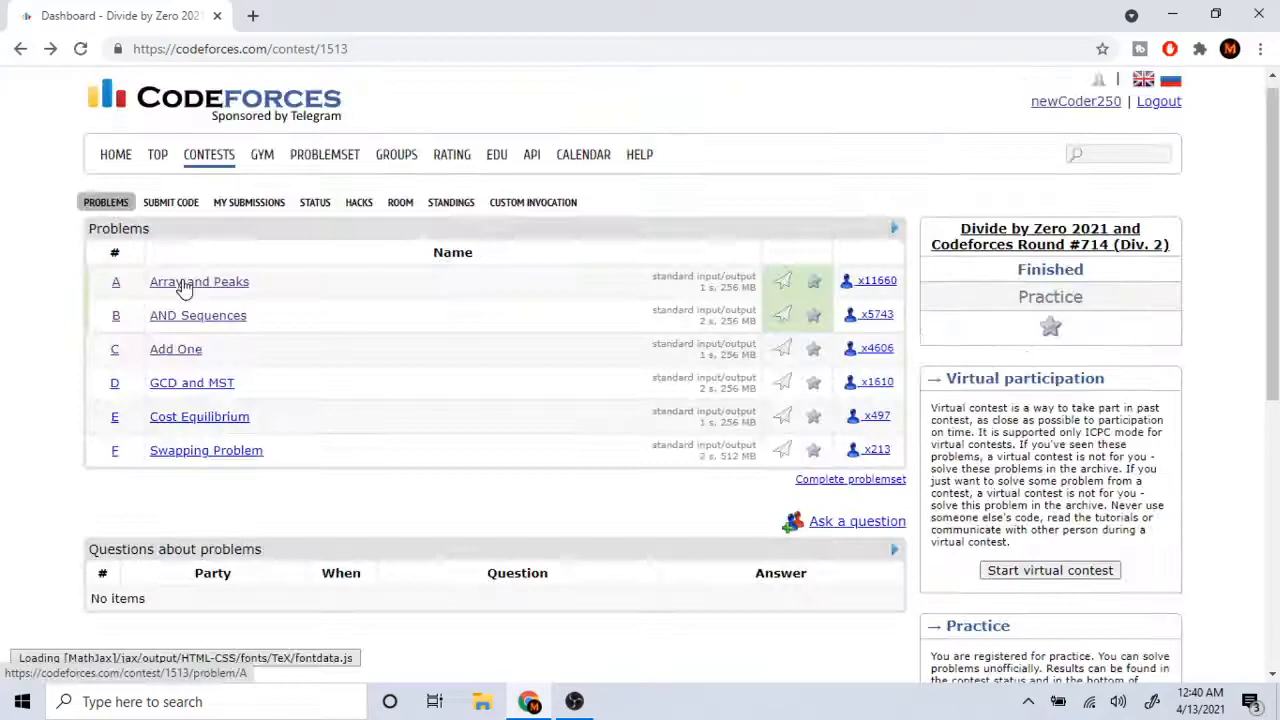
# Read through problem B 'AND Sequences', including its examples, note and last submissions
pyautogui.click(197, 315)
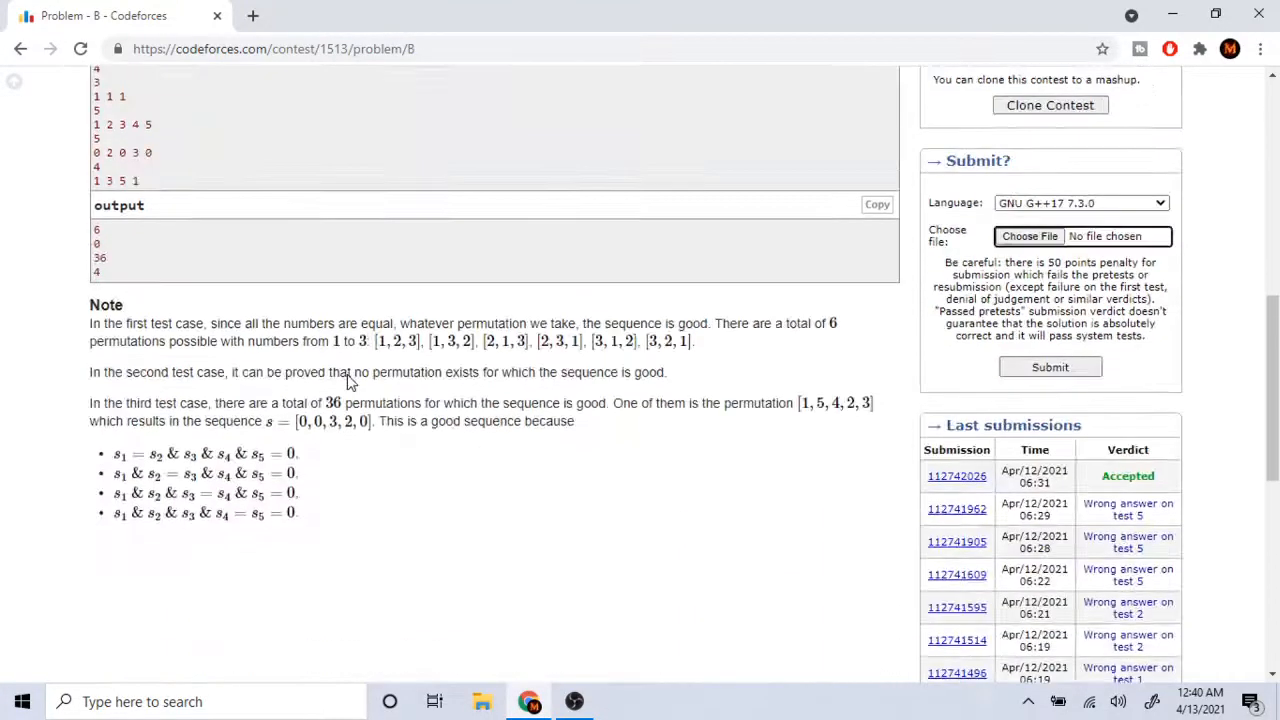
pyautogui.scroll(-3)
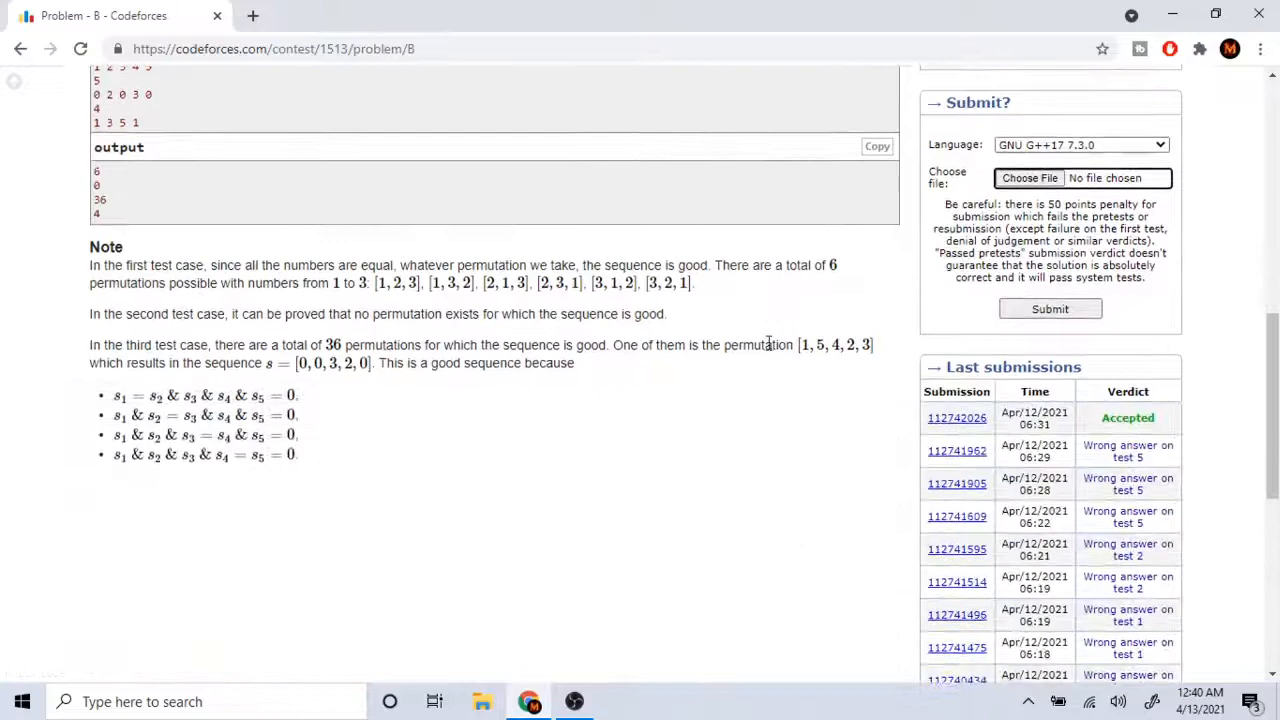
pyautogui.scroll(-3)
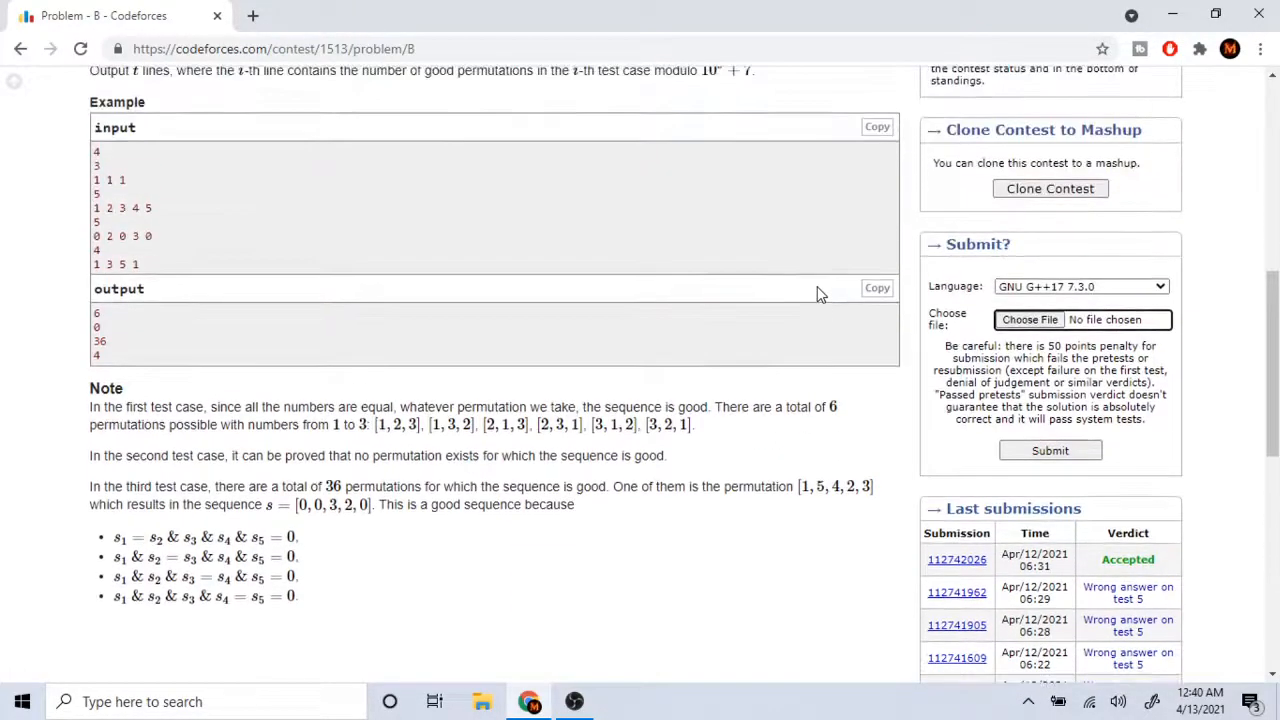
pyautogui.scroll(3)
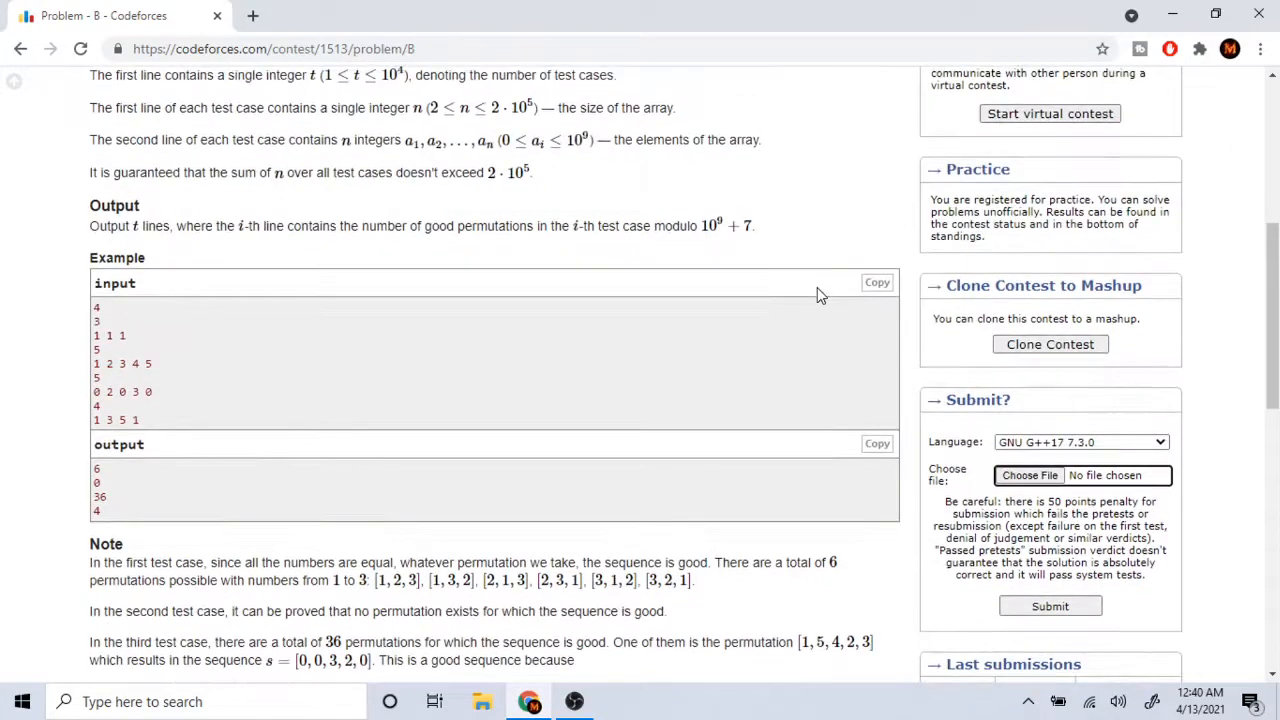
pyautogui.scroll(-3)
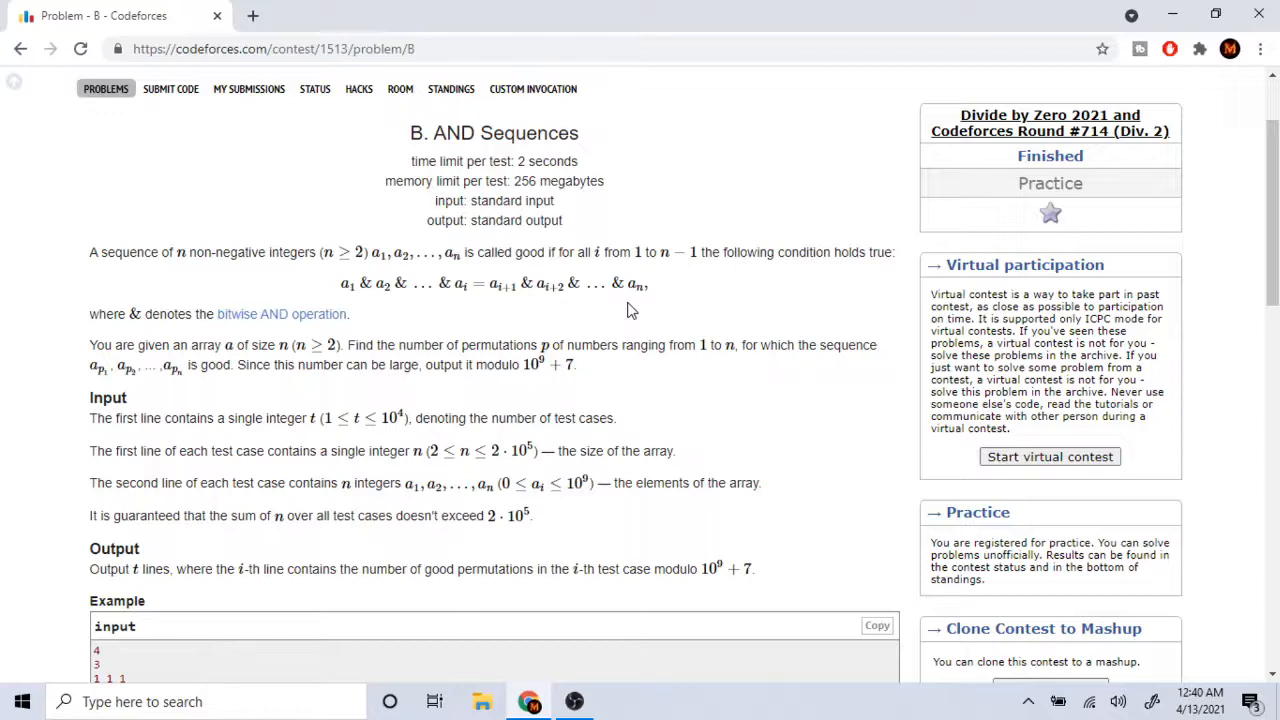
pyautogui.moveTo(617, 348)
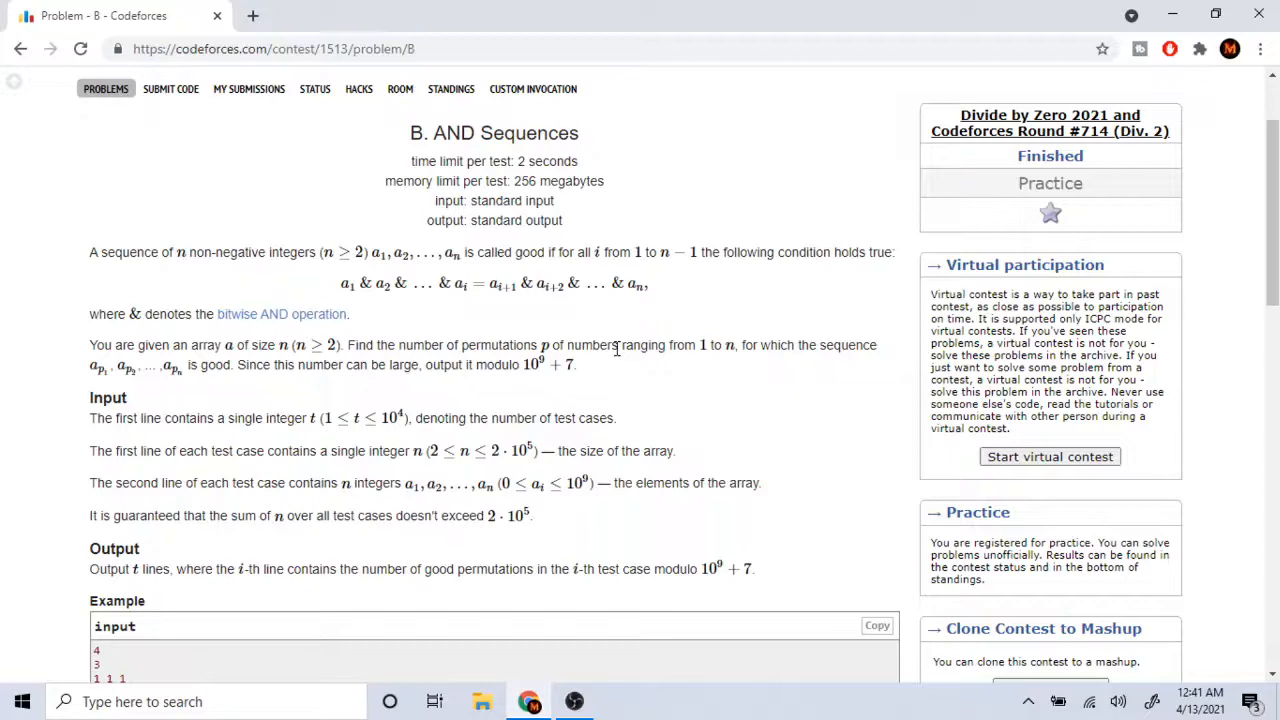
pyautogui.scroll(-3)
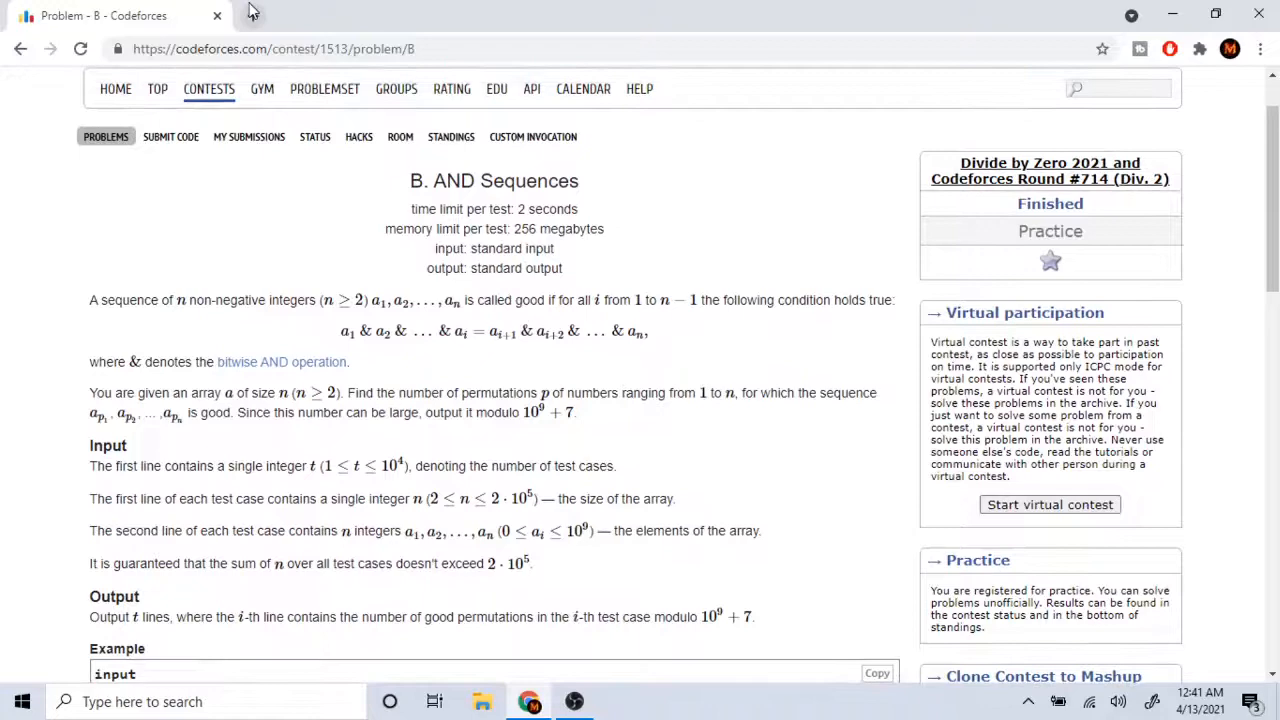
pyautogui.click(476, 15)
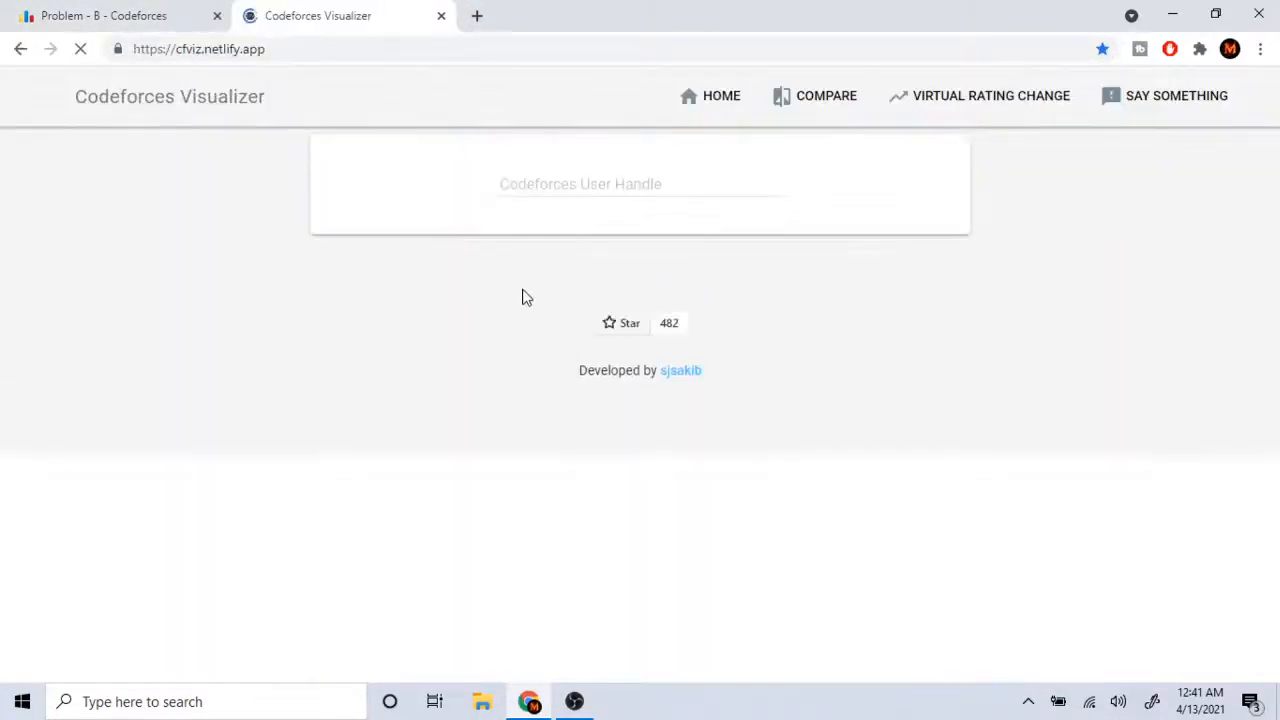
pyautogui.write('newCoder250')
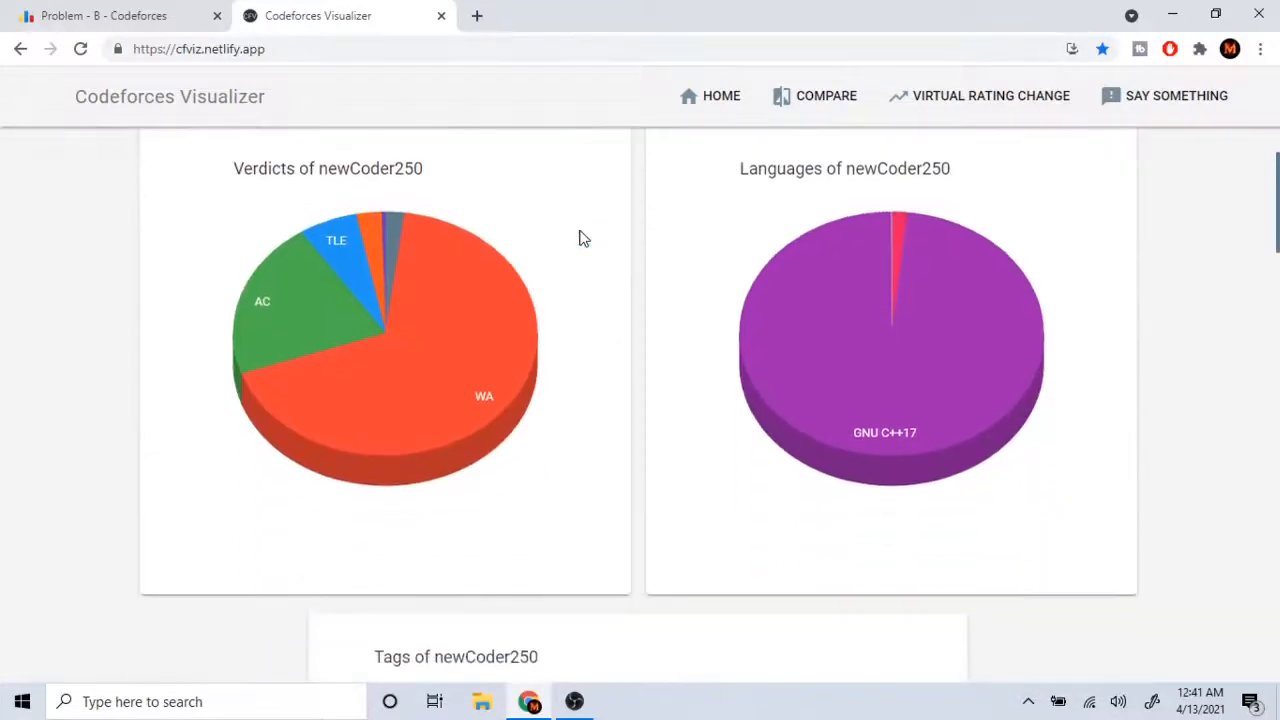
pyautogui.scroll(-3)
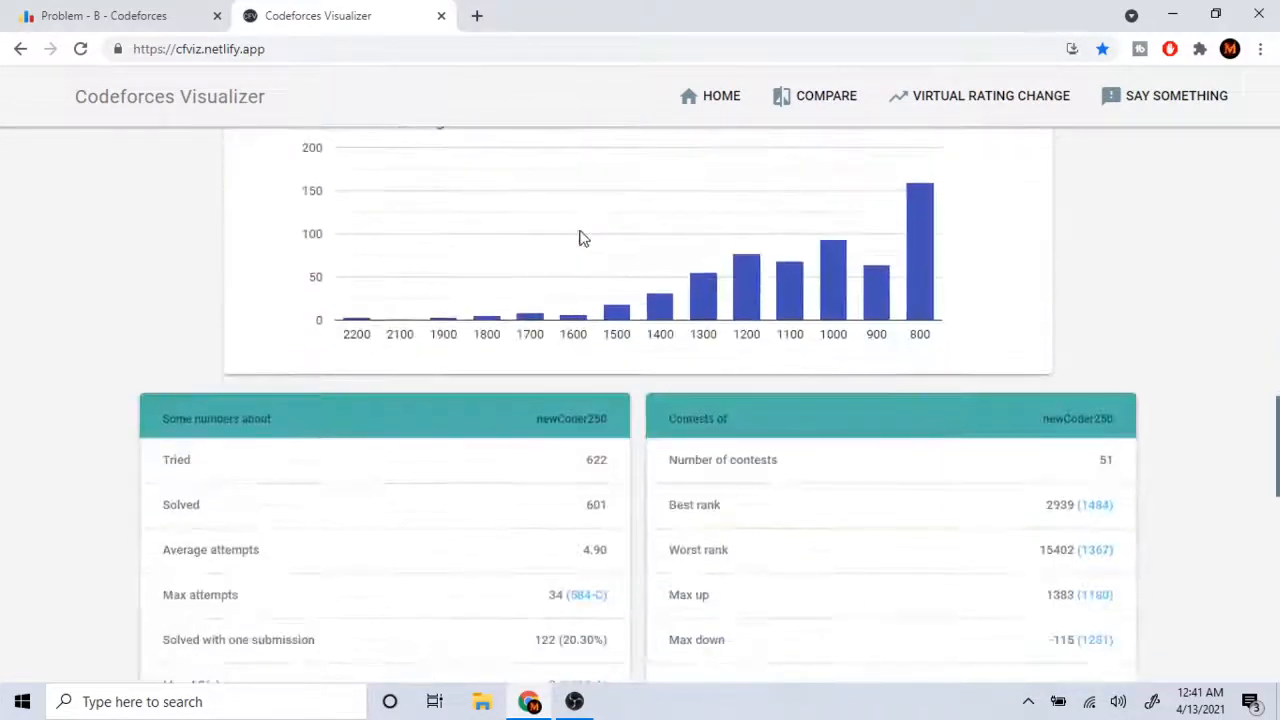
pyautogui.scroll(-3)
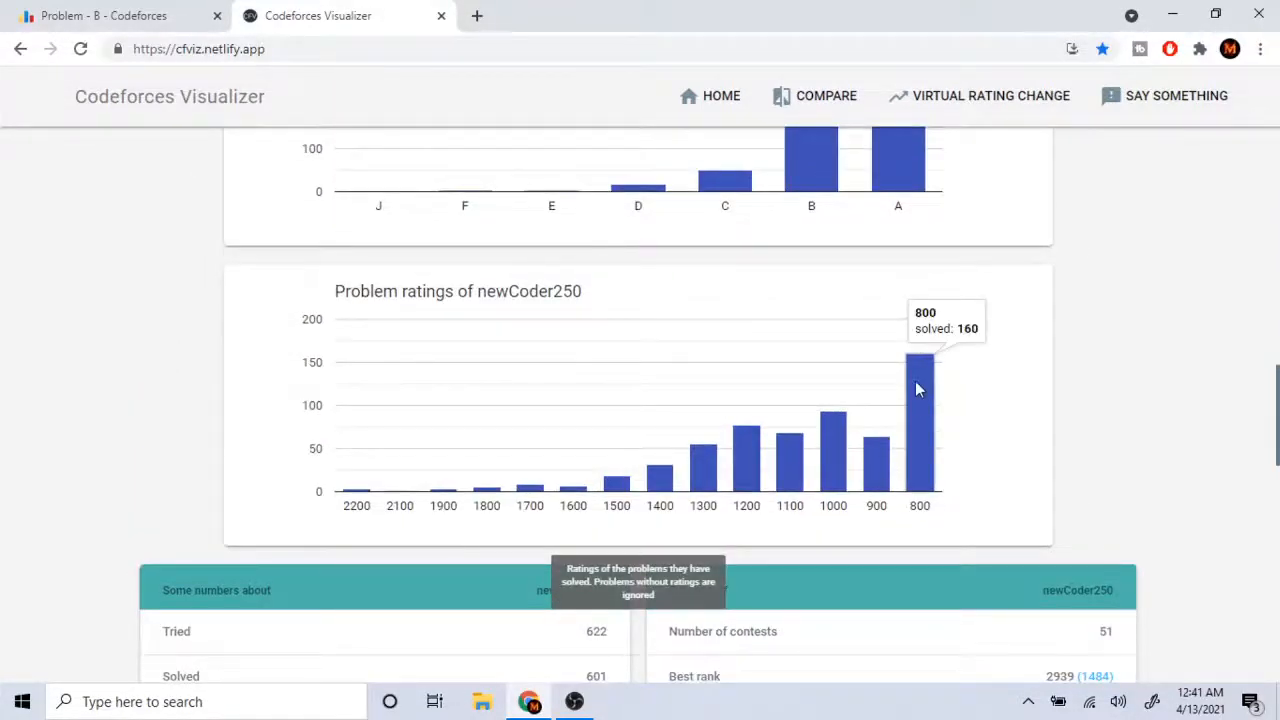
pyautogui.moveTo(876, 450)
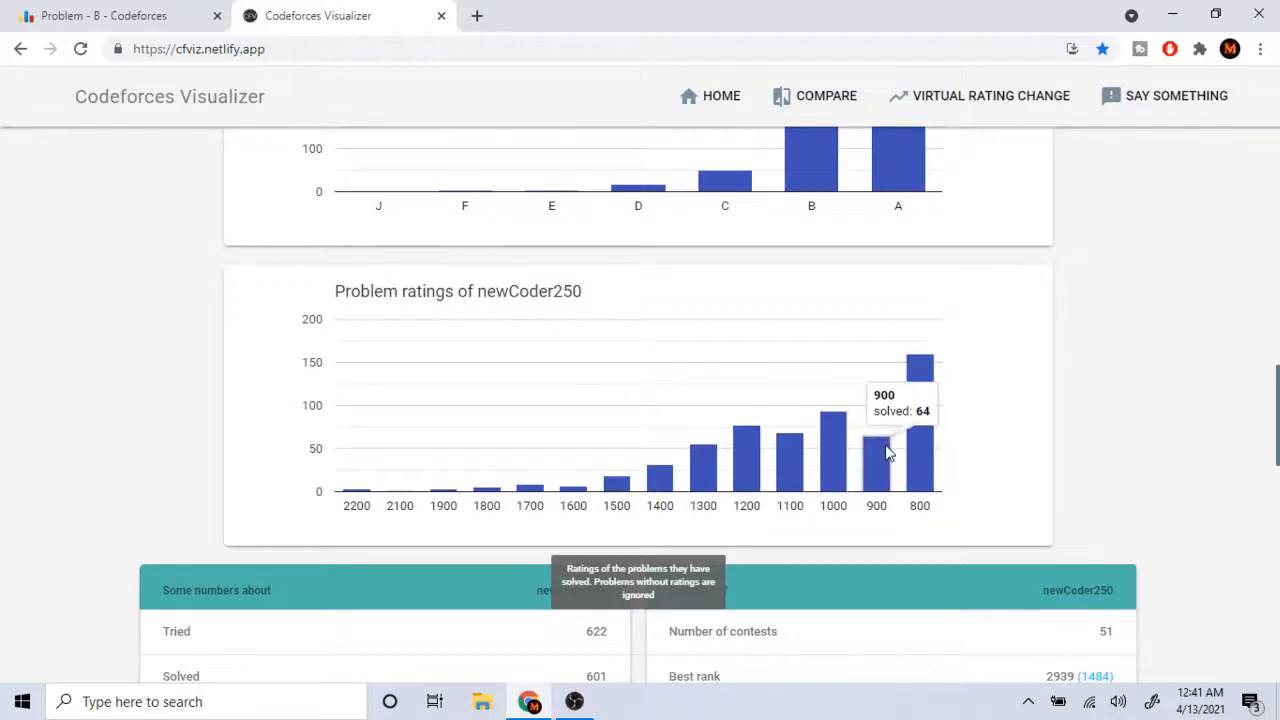
pyautogui.moveTo(833, 451)
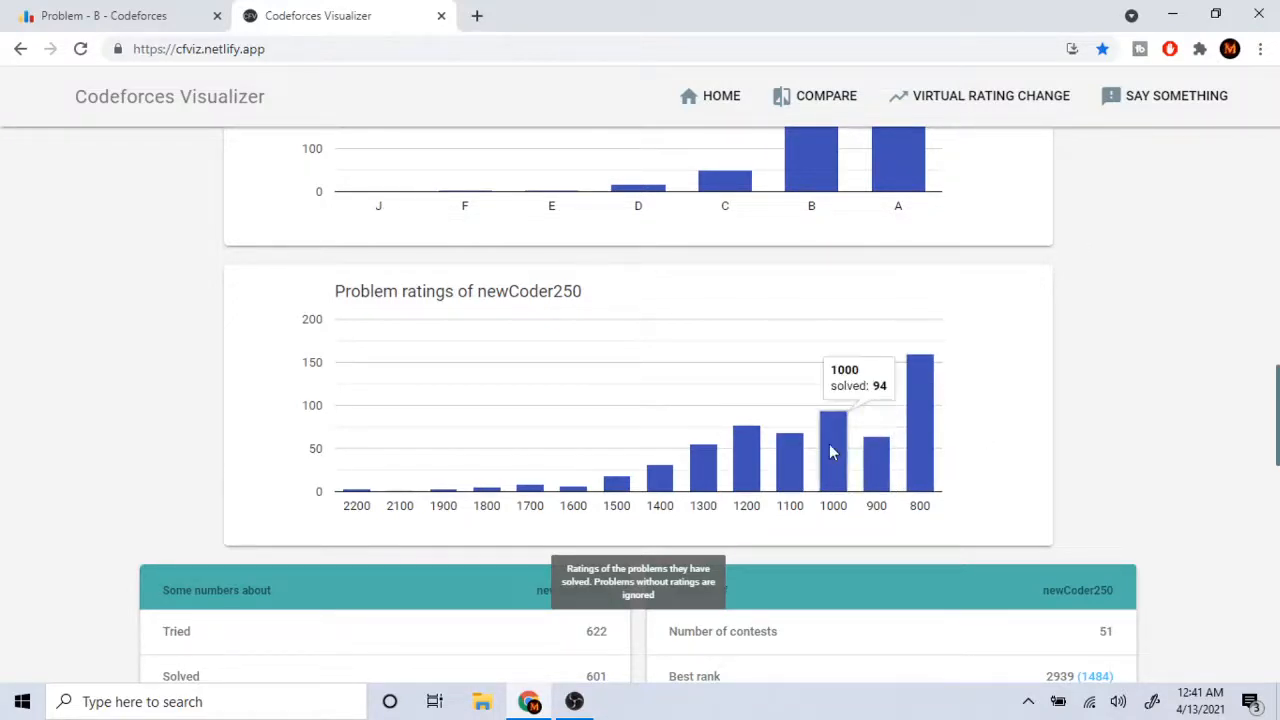
pyautogui.moveTo(746, 440)
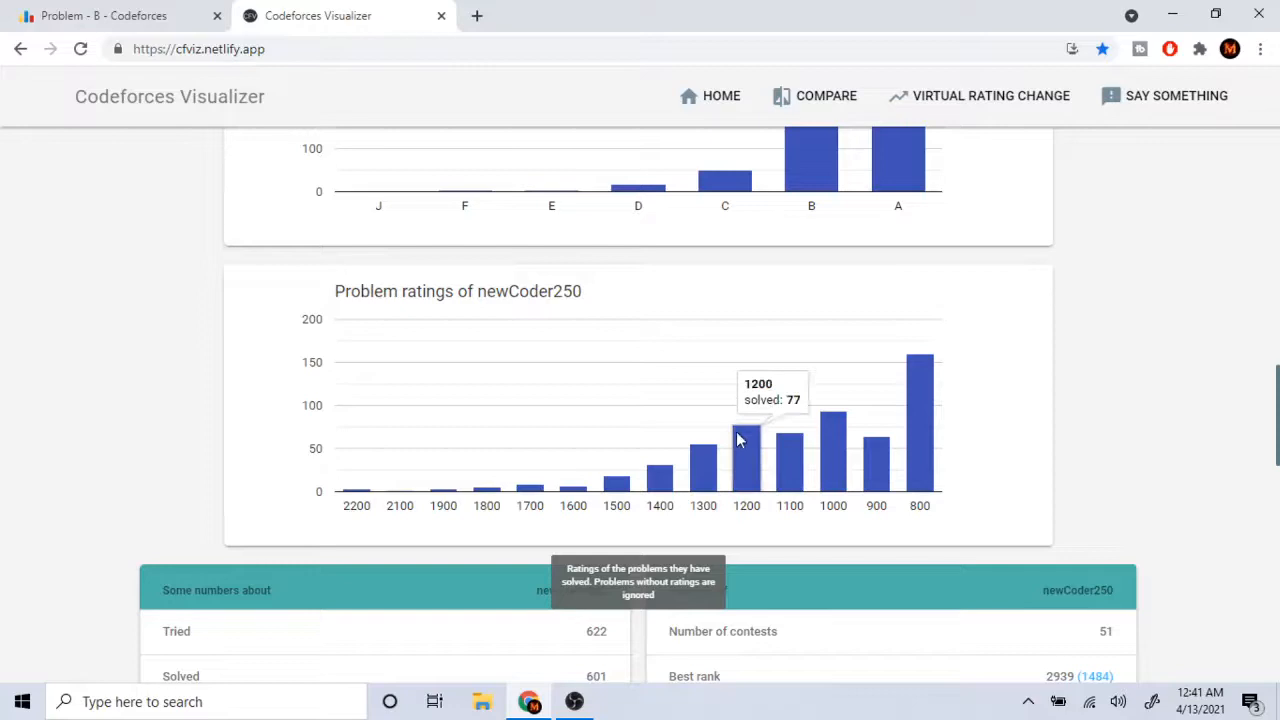
pyautogui.moveTo(660, 480)
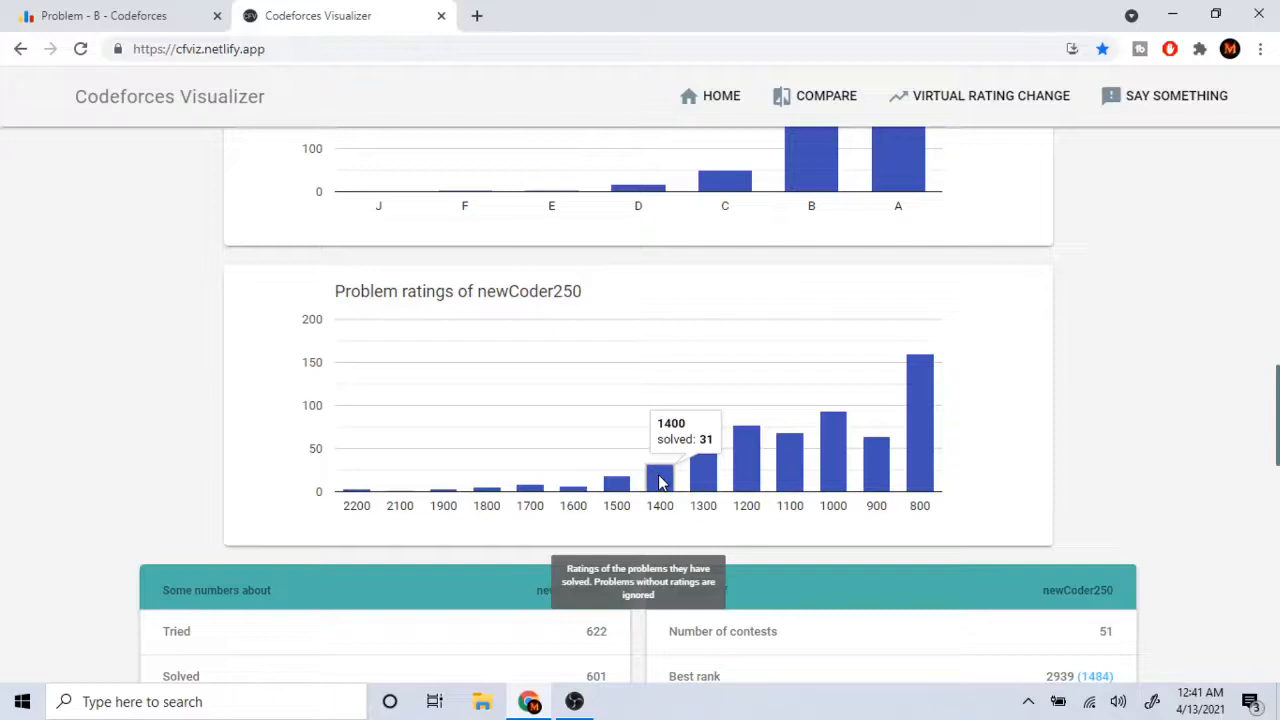
pyautogui.moveTo(658, 480)
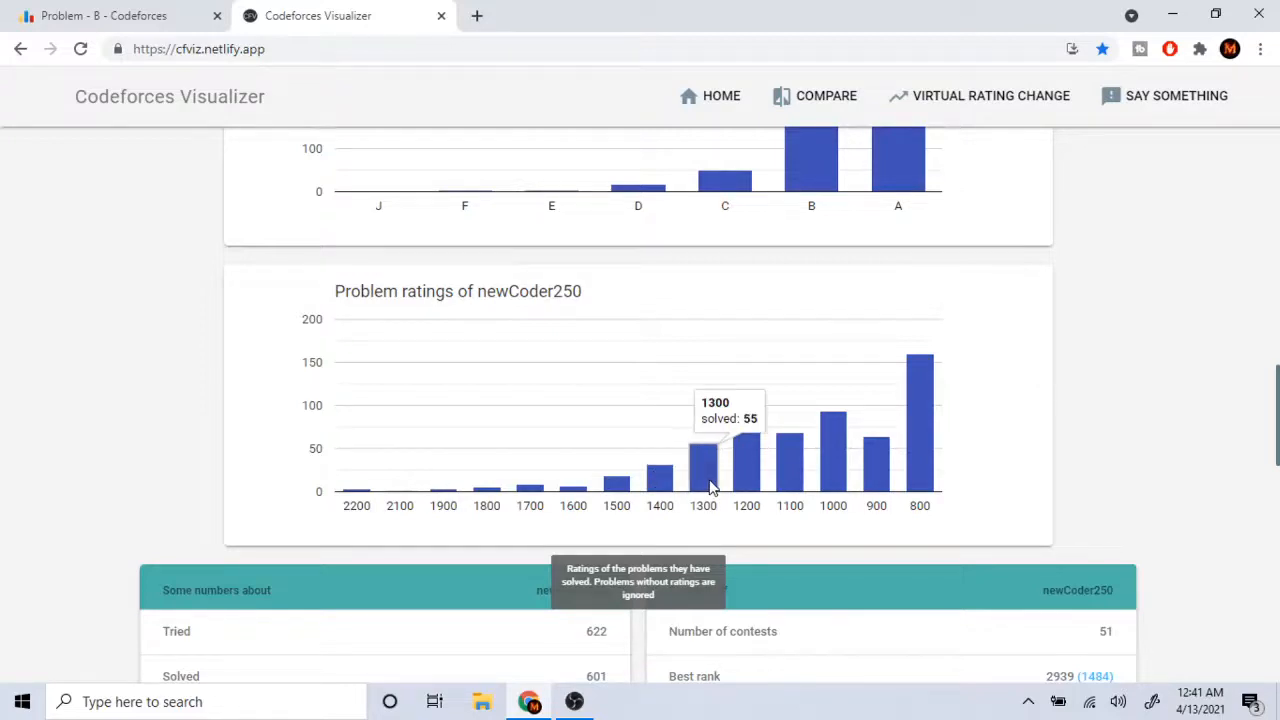
pyautogui.moveTo(693, 402)
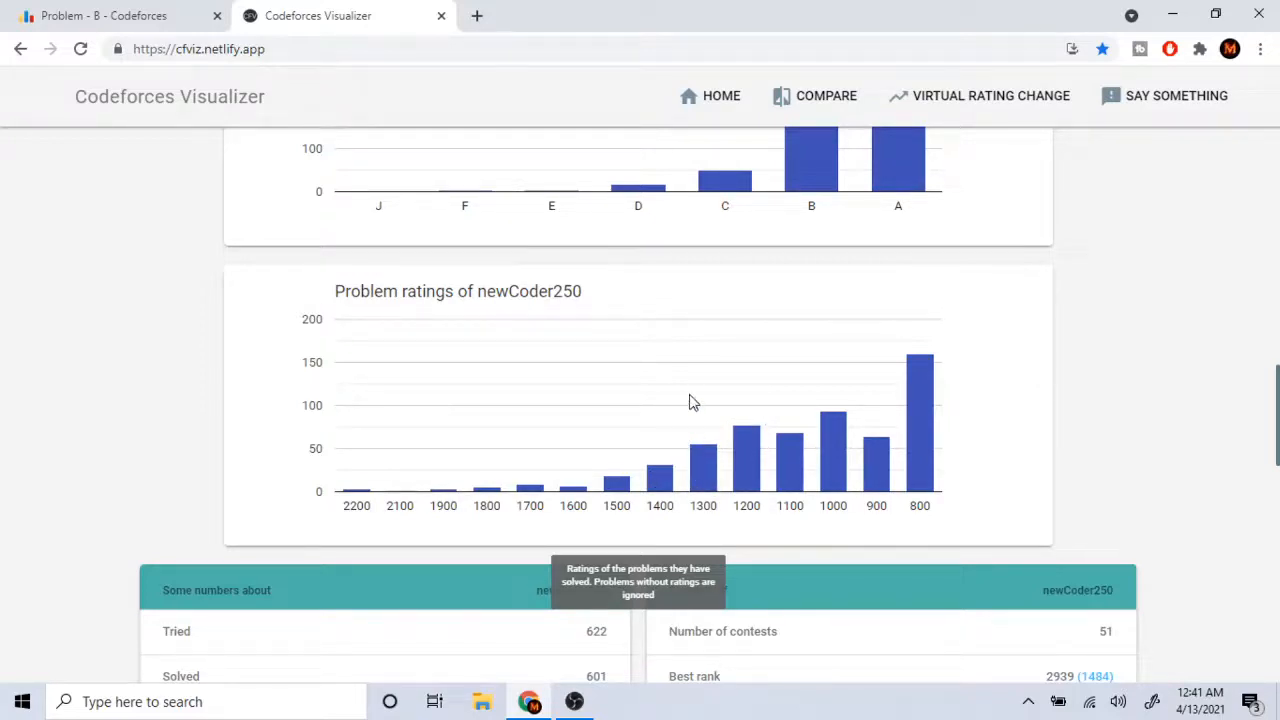
pyautogui.moveTo(875, 450)
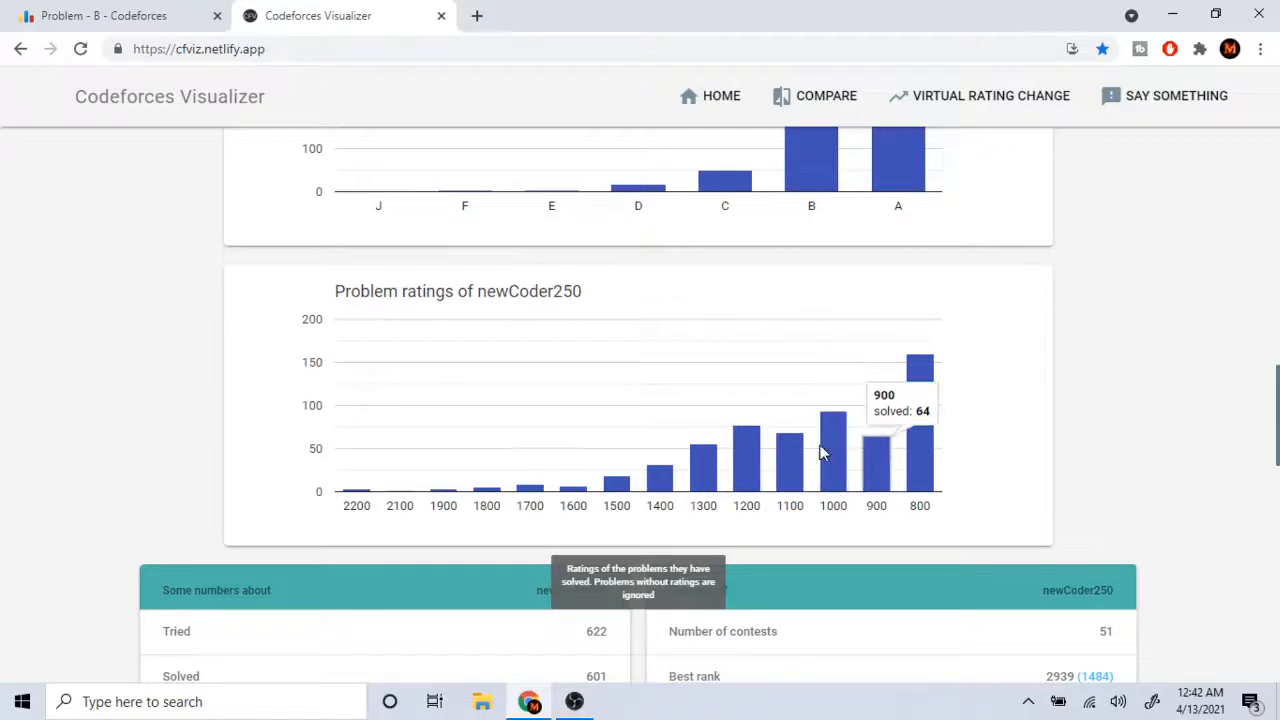
pyautogui.moveTo(790, 470)
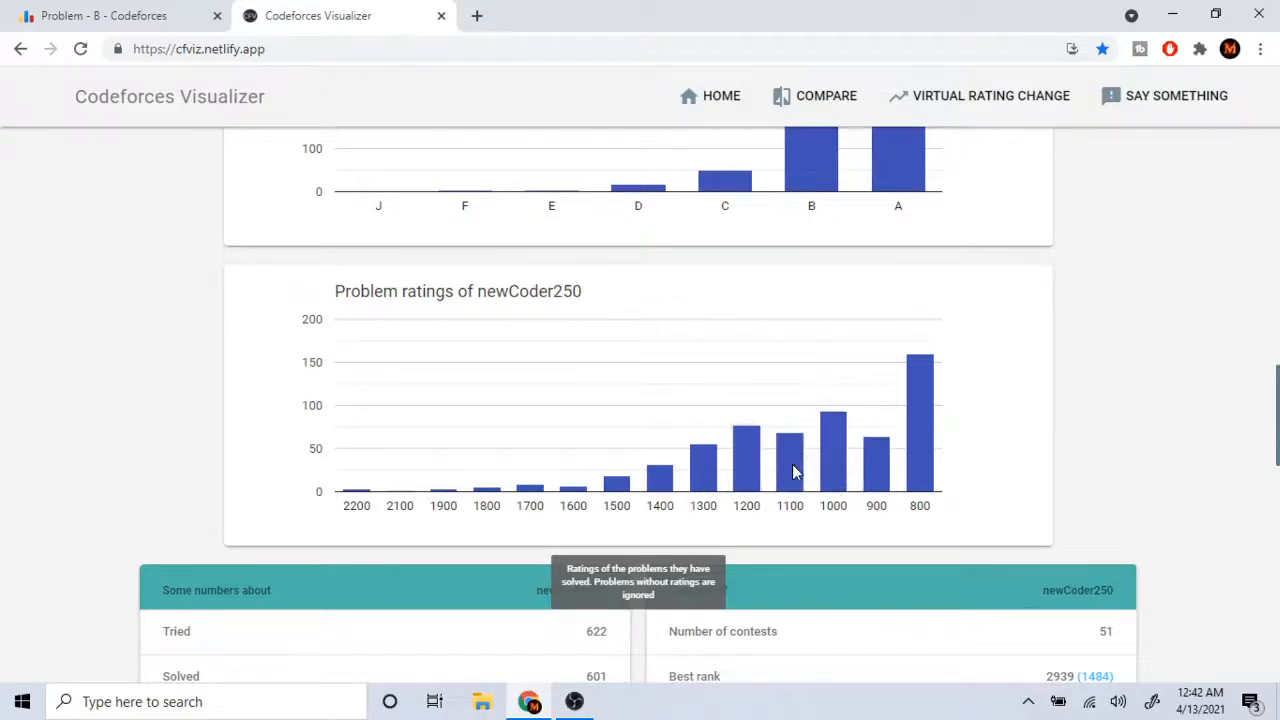
pyautogui.moveTo(363, 140)
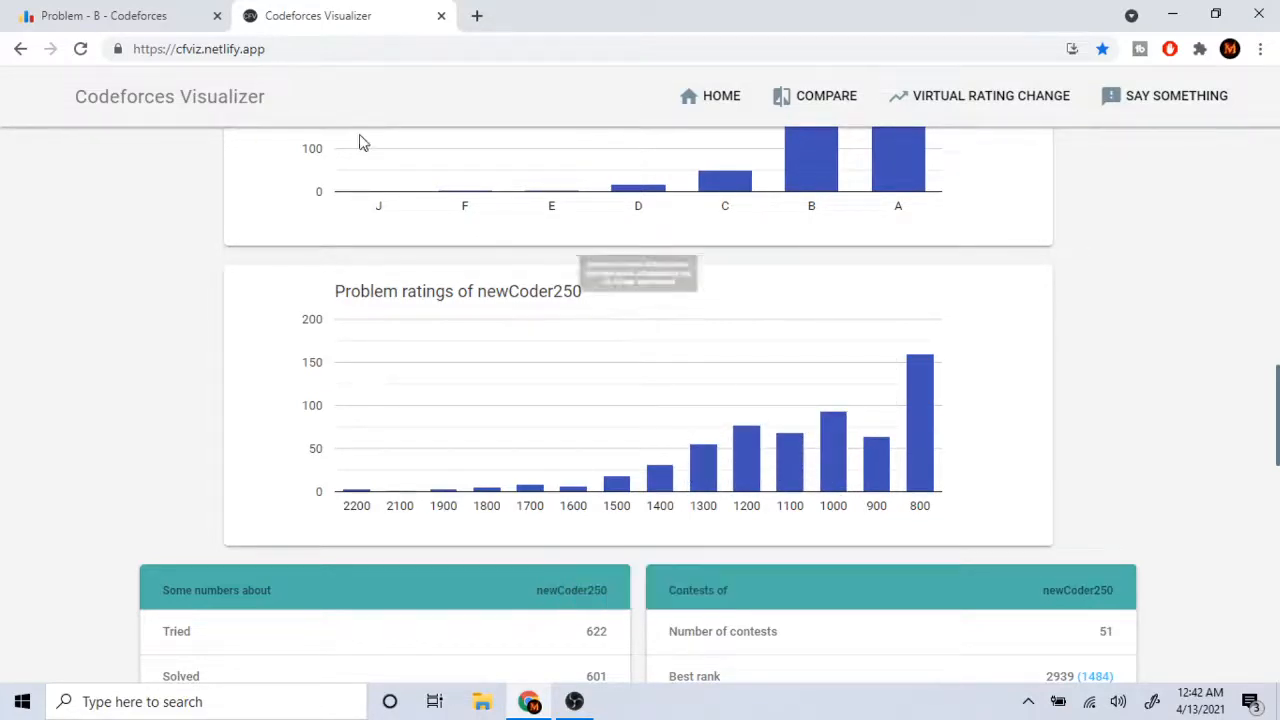
pyautogui.click(103, 15)
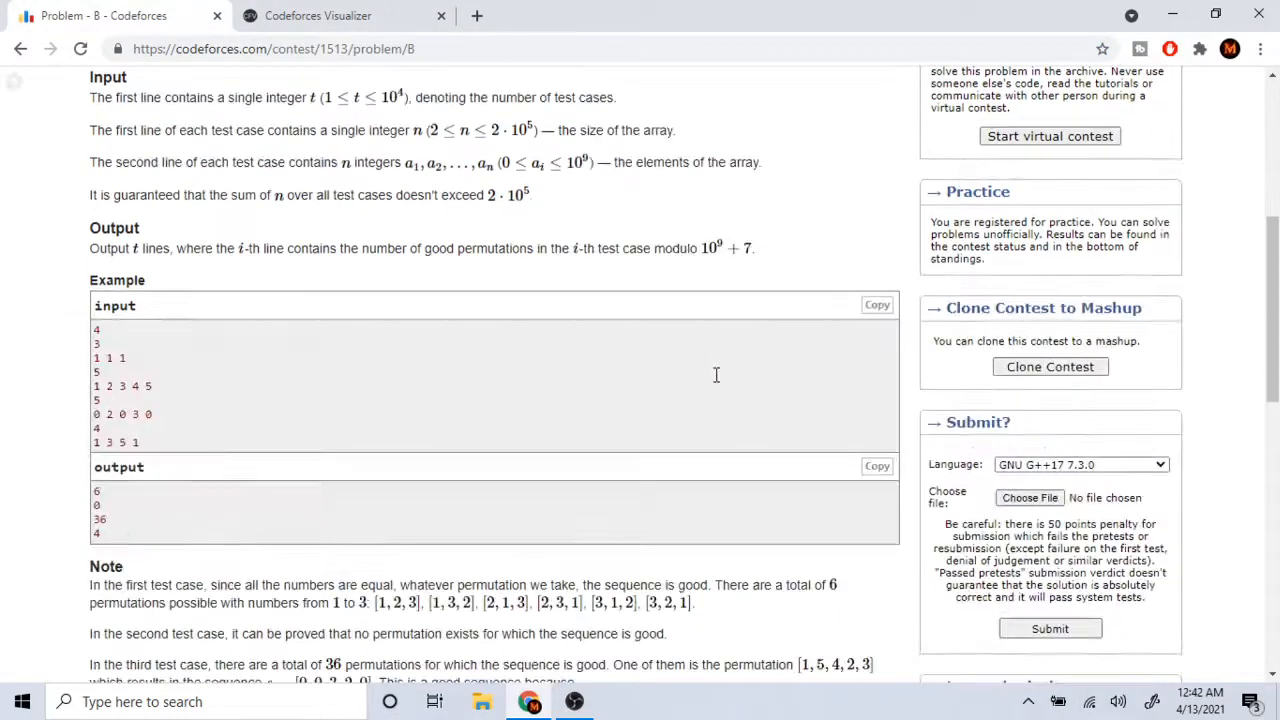
pyautogui.click(317, 15)
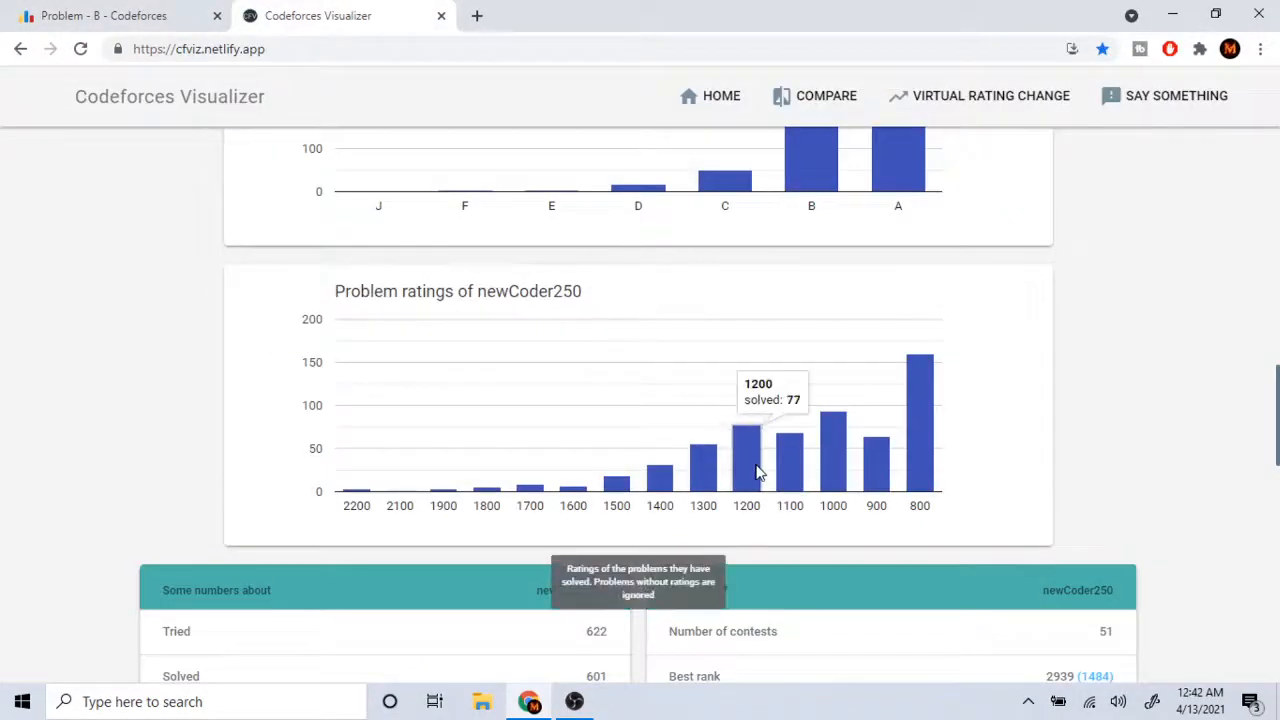
pyautogui.moveTo(703, 458)
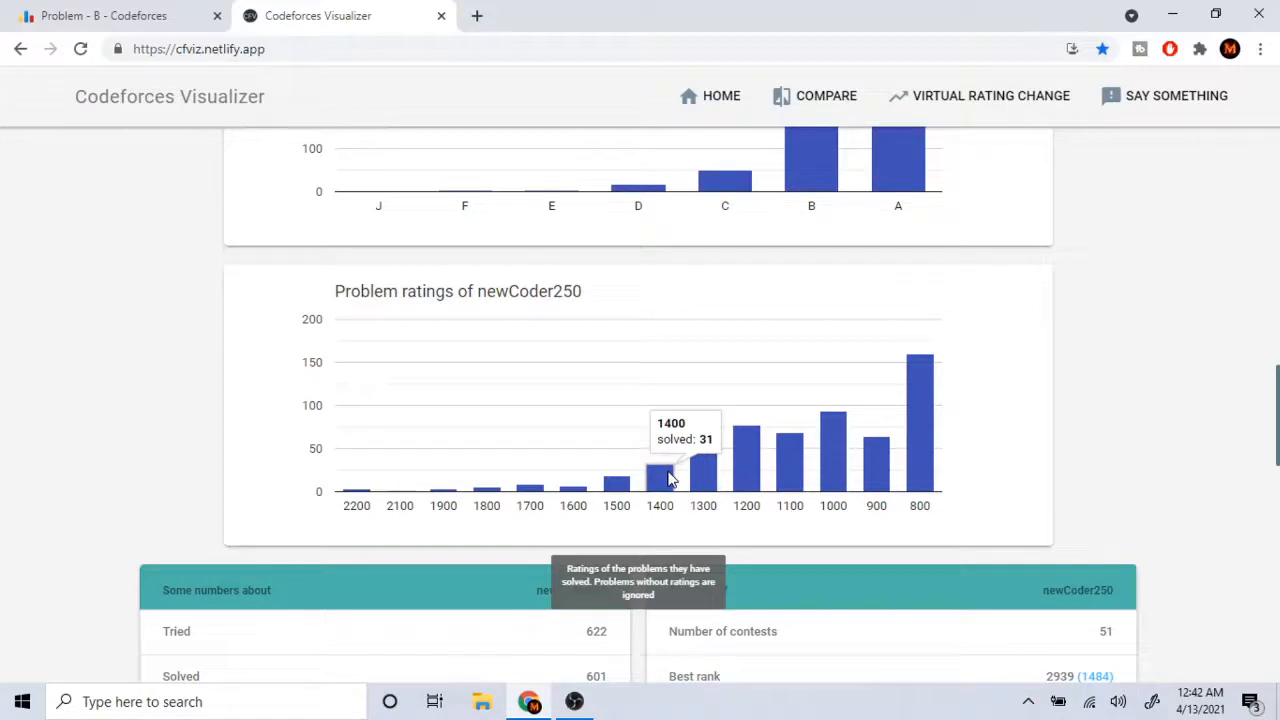
pyautogui.moveTo(625, 492)
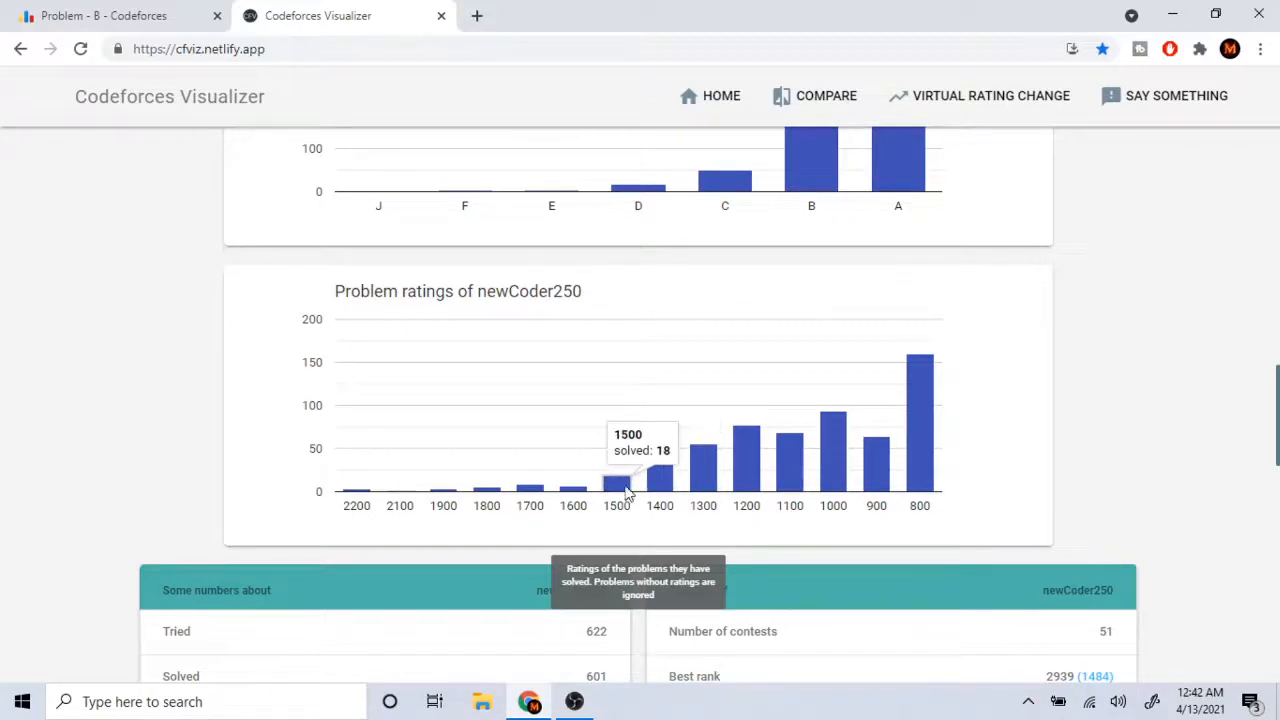
pyautogui.moveTo(730, 468)
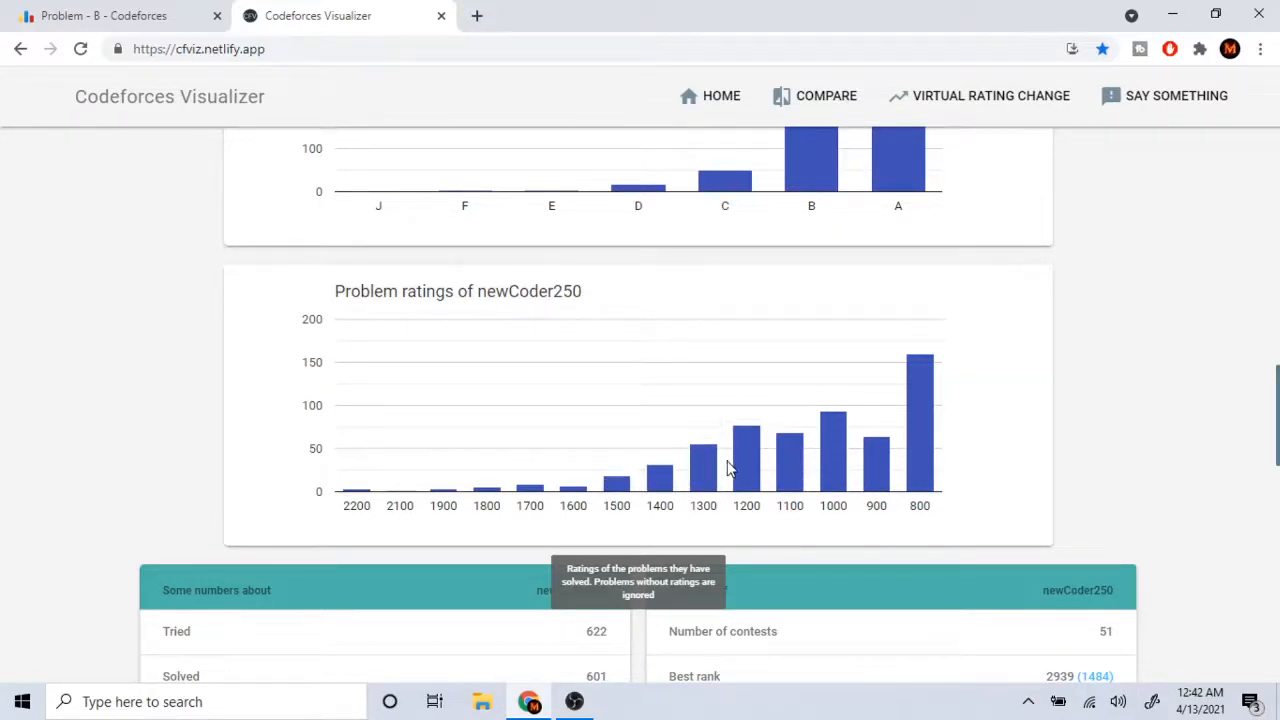
pyautogui.moveTo(616, 490)
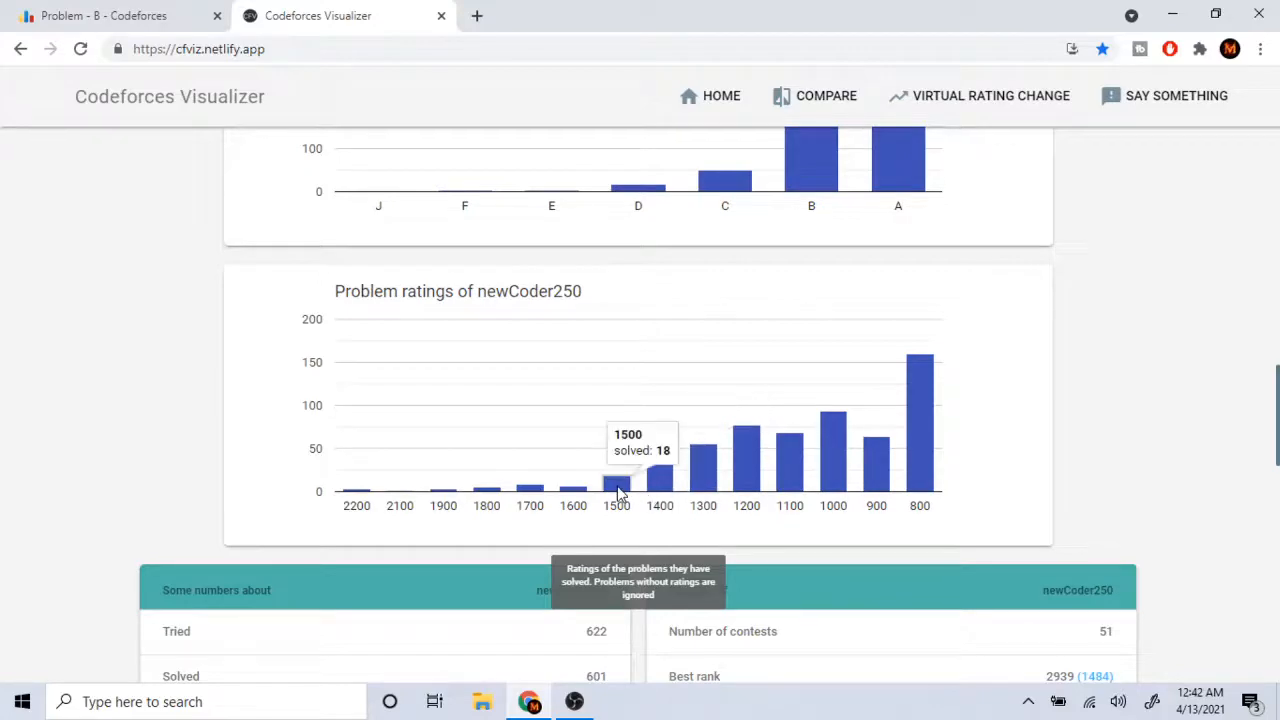
pyautogui.moveTo(687, 434)
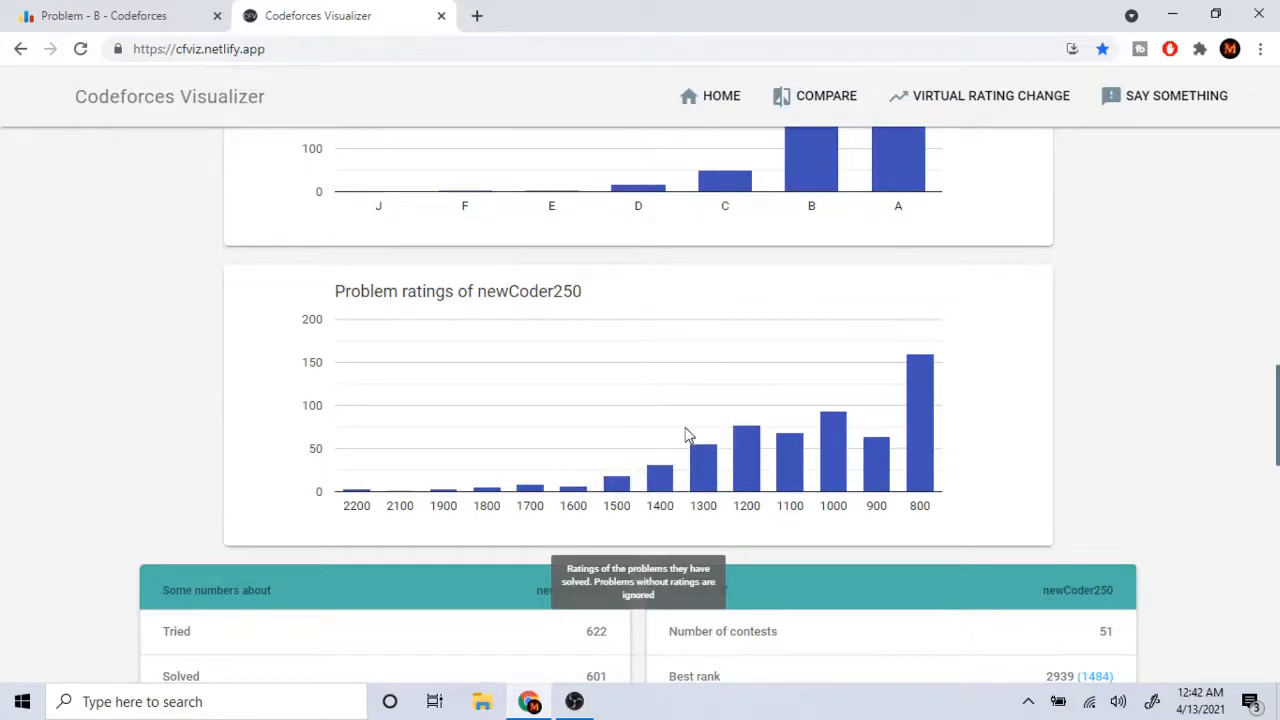
pyautogui.scroll(-3)
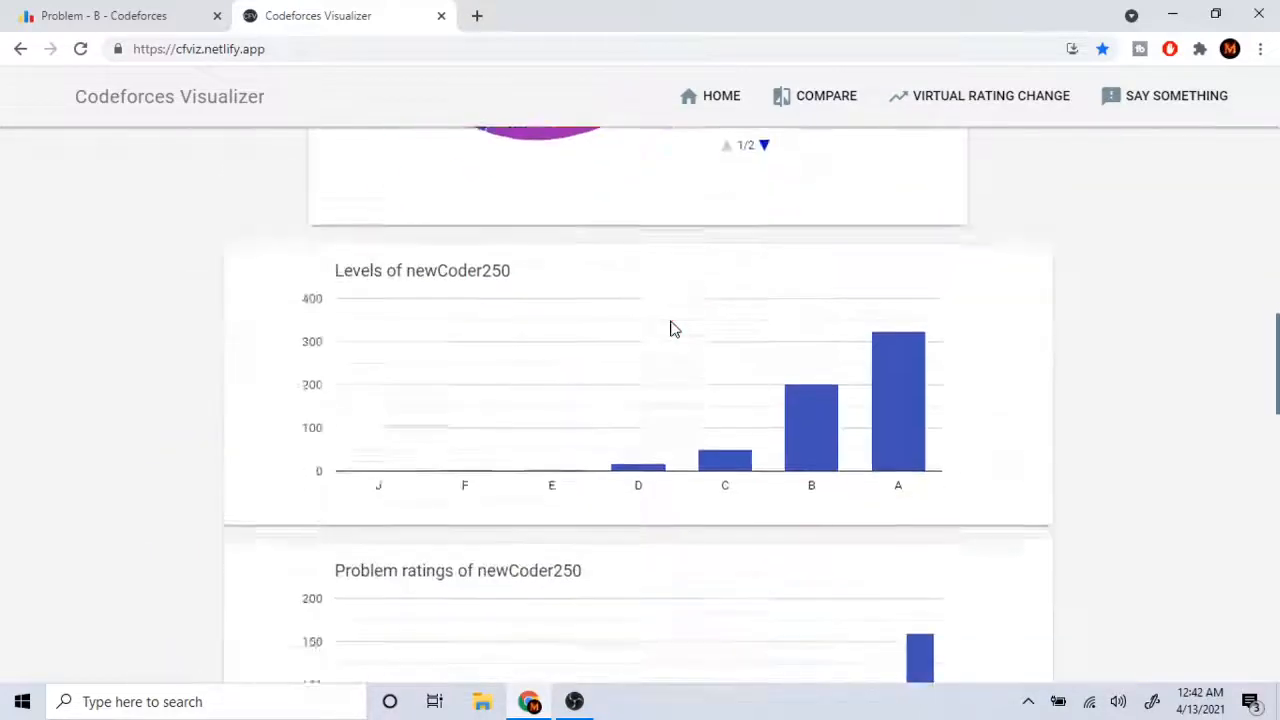
pyautogui.scroll(-3)
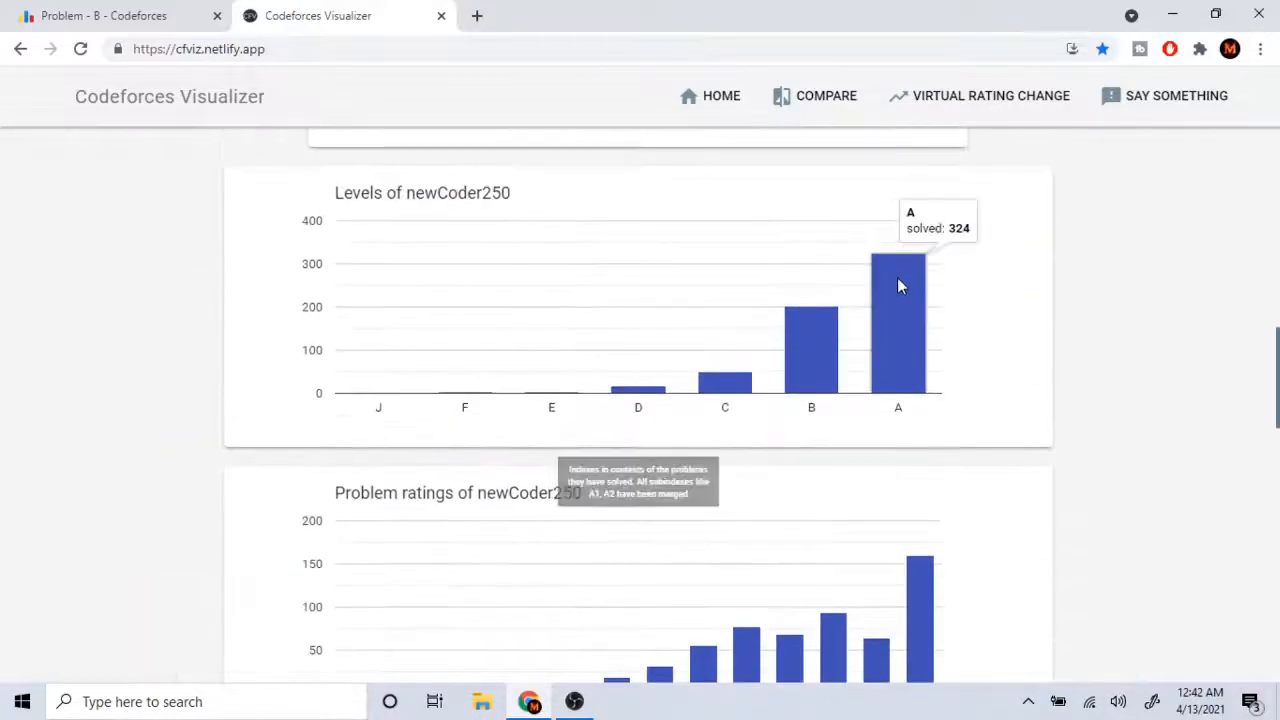
pyautogui.moveTo(840, 306)
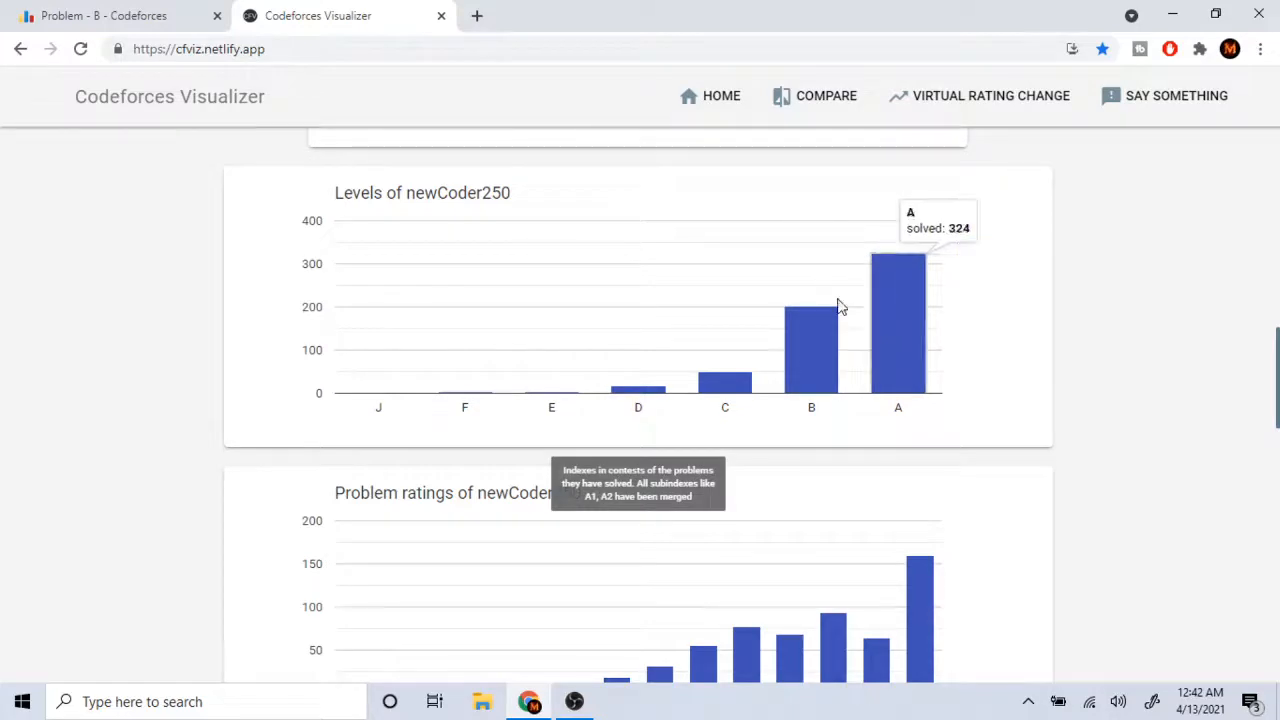
pyautogui.scroll(-3)
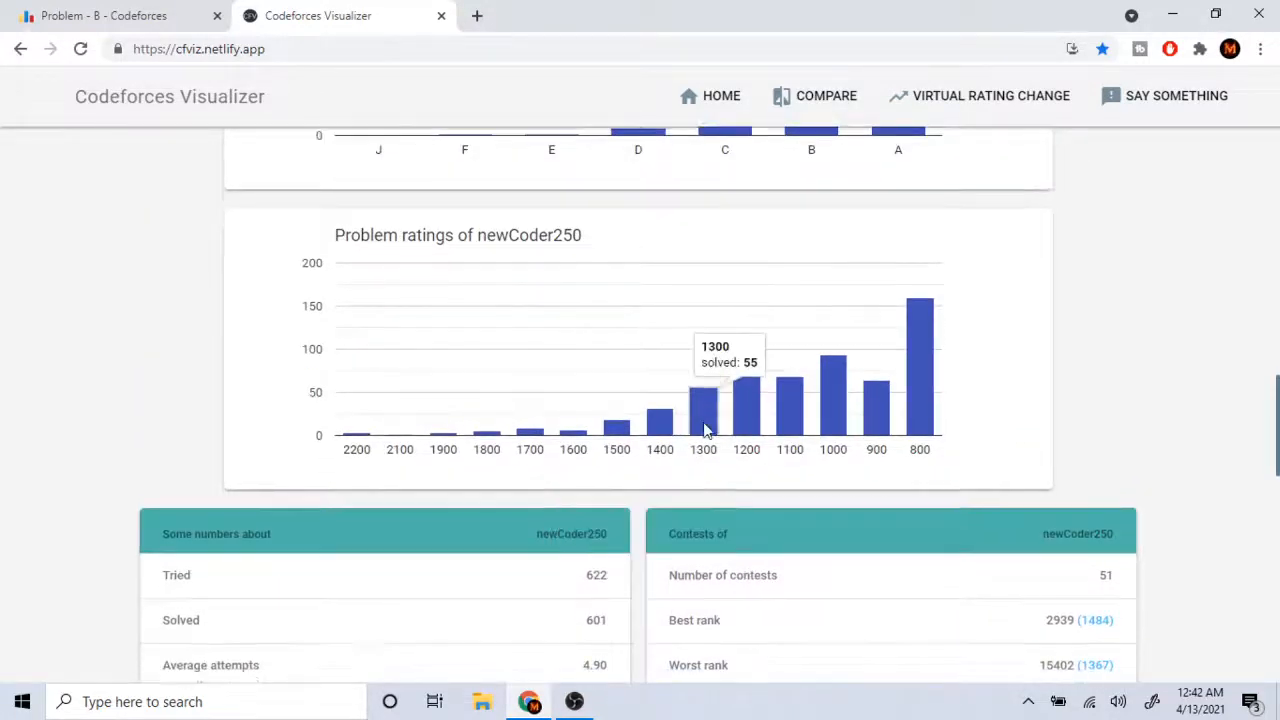
# Go to the Codeforces home page and scroll to the Educational Round 107 announcement and newCoder250's rating
pyautogui.click(476, 15)
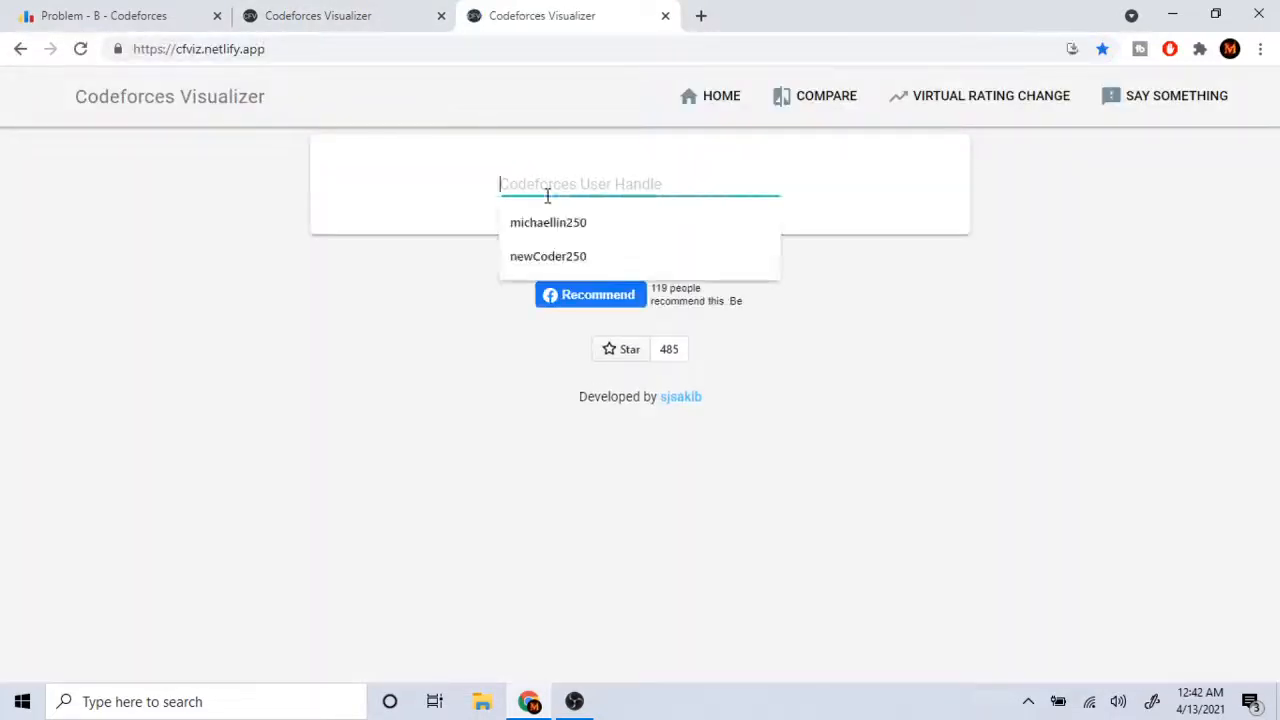
pyautogui.click(548, 256)
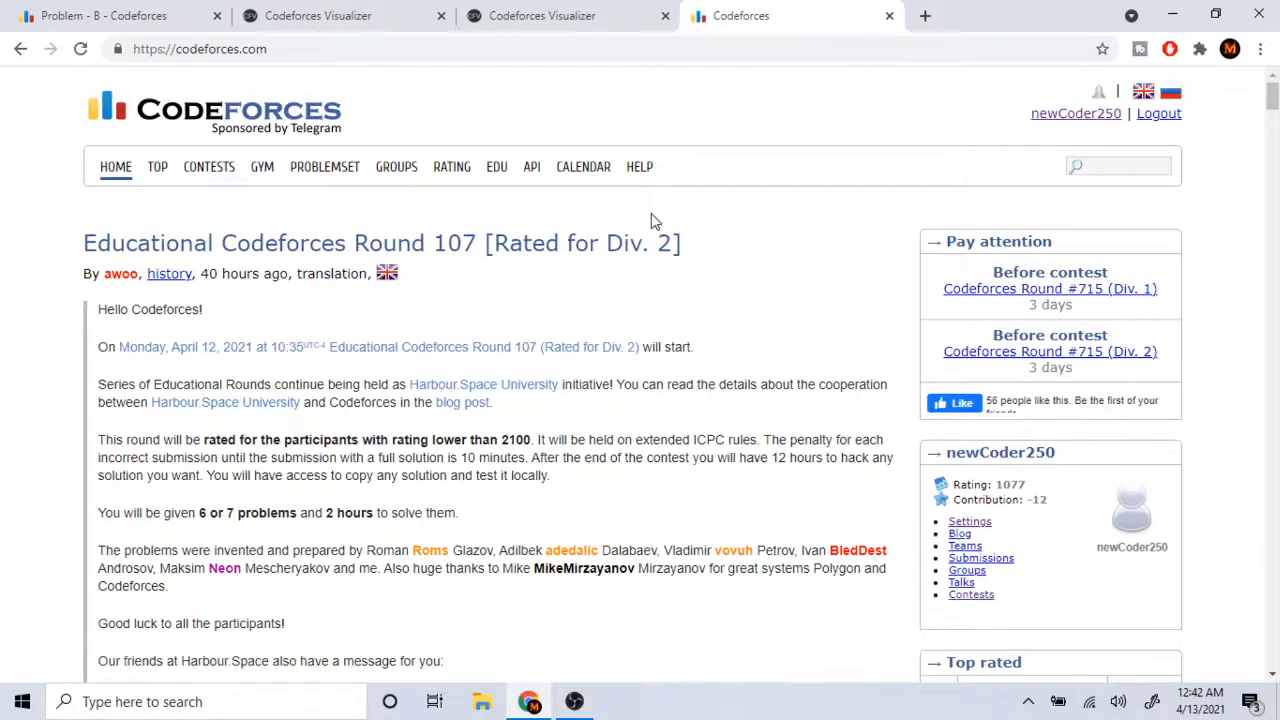
pyautogui.scroll(-3)
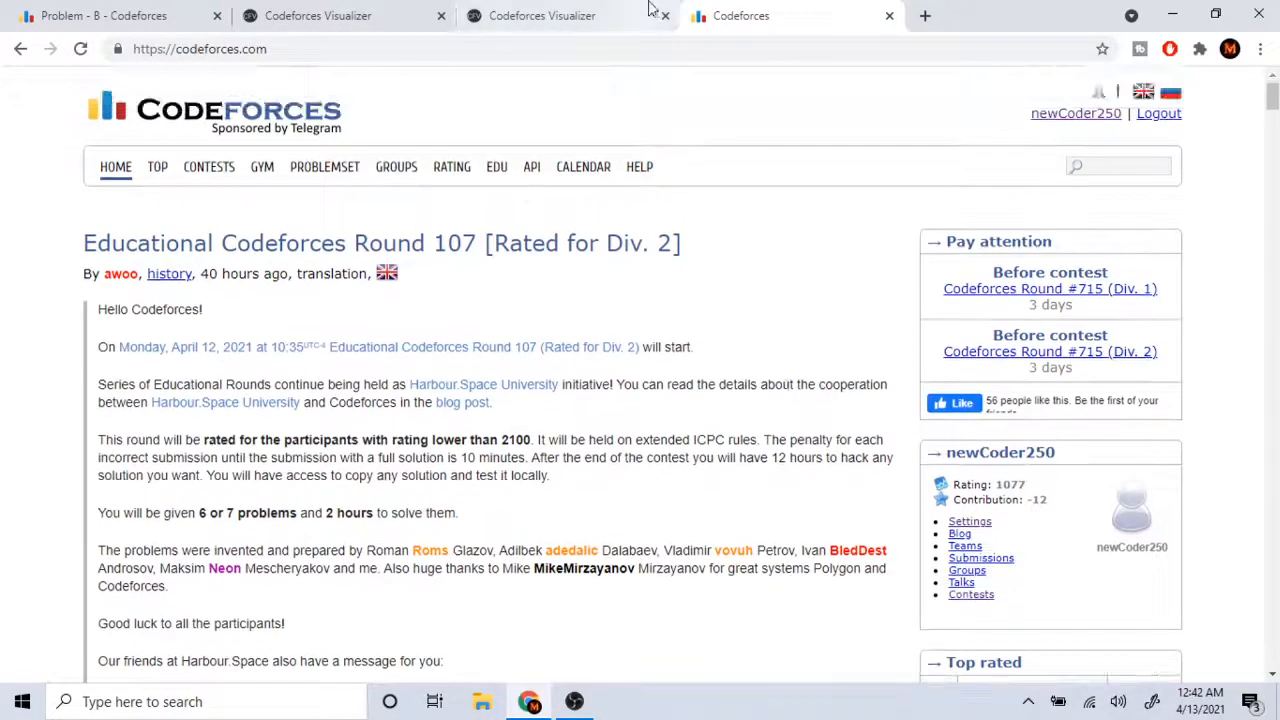
# Scroll newCoder250's Visualizer page past the Tags and Levels charts to the Problem ratings chart
pyautogui.click(542, 15)
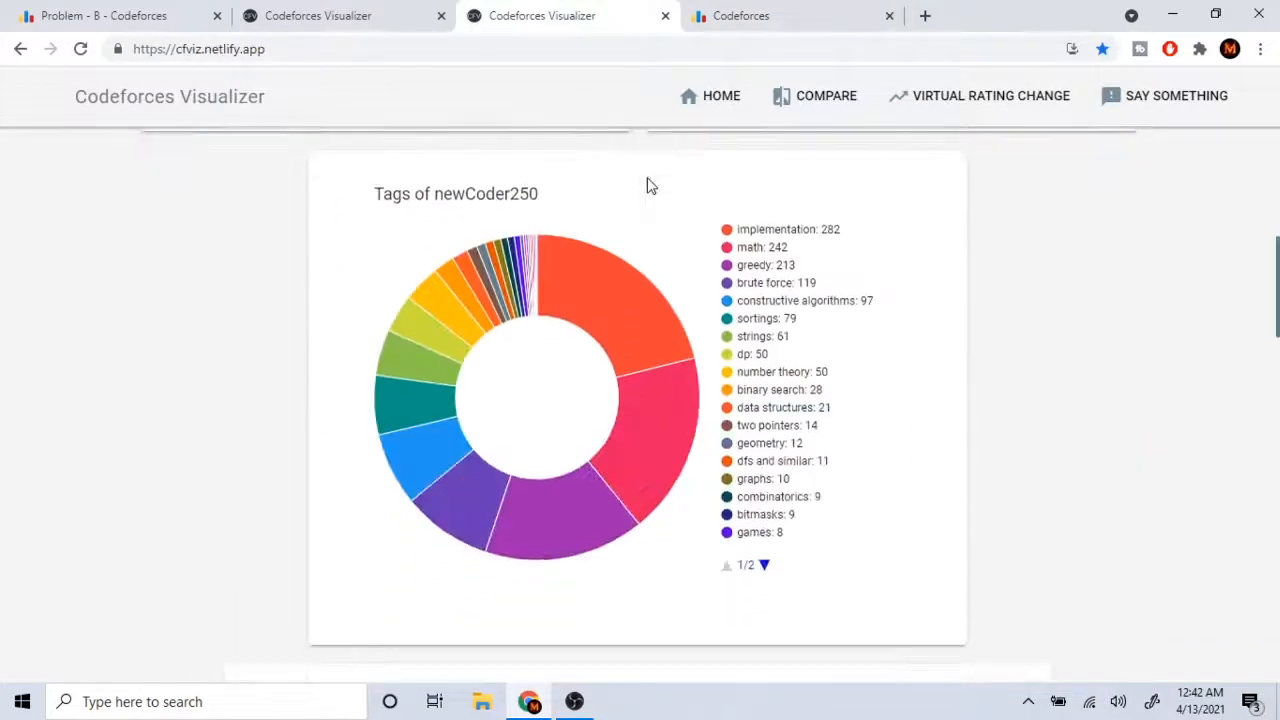
pyautogui.scroll(-3)
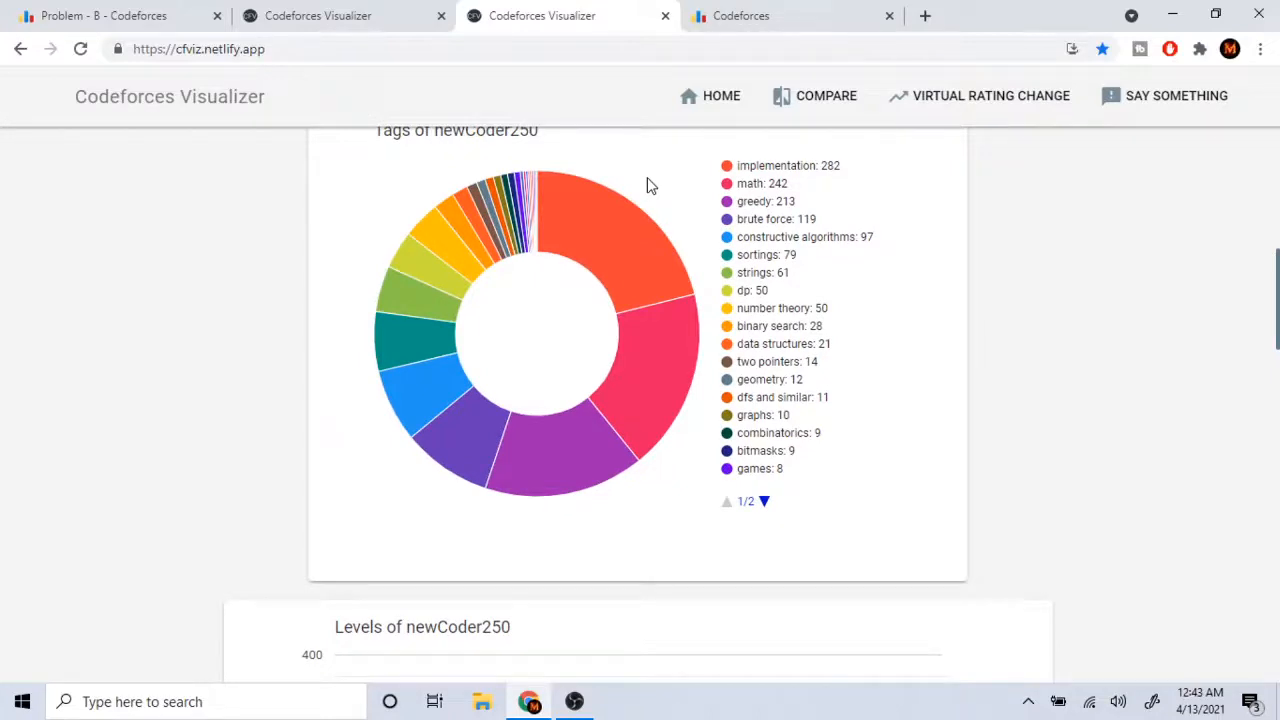
pyautogui.scroll(-3)
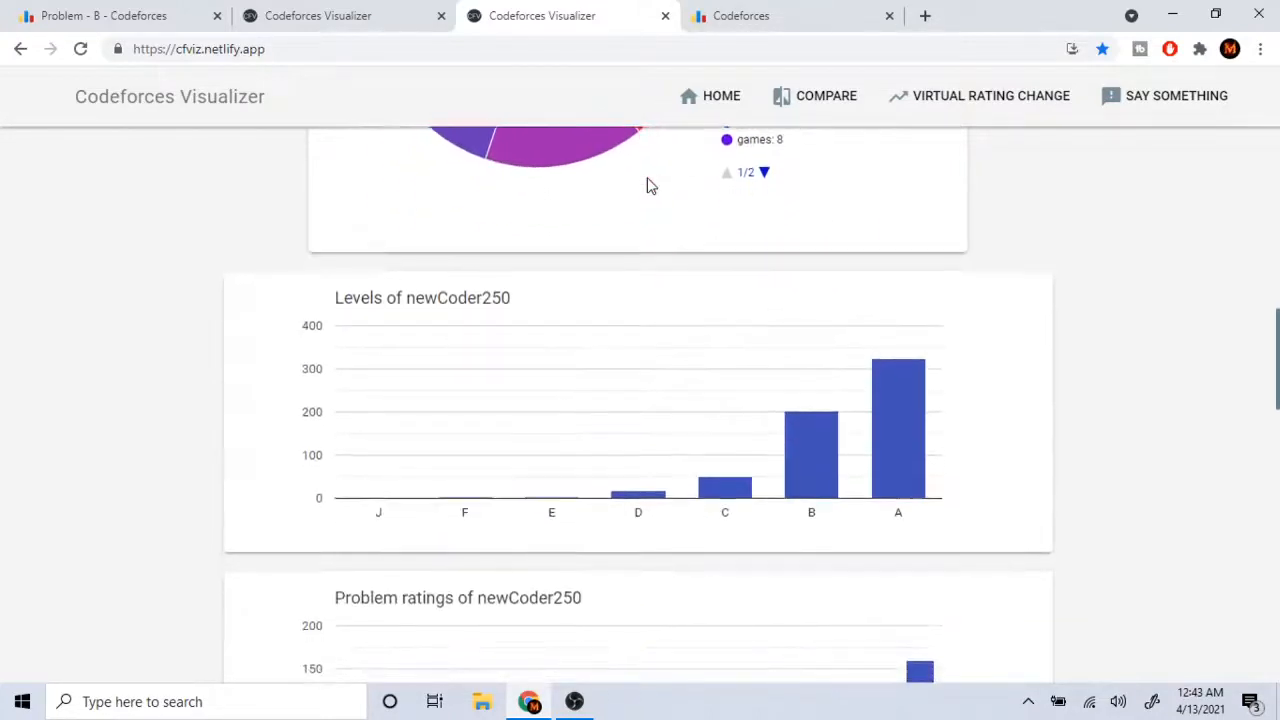
pyautogui.scroll(-3)
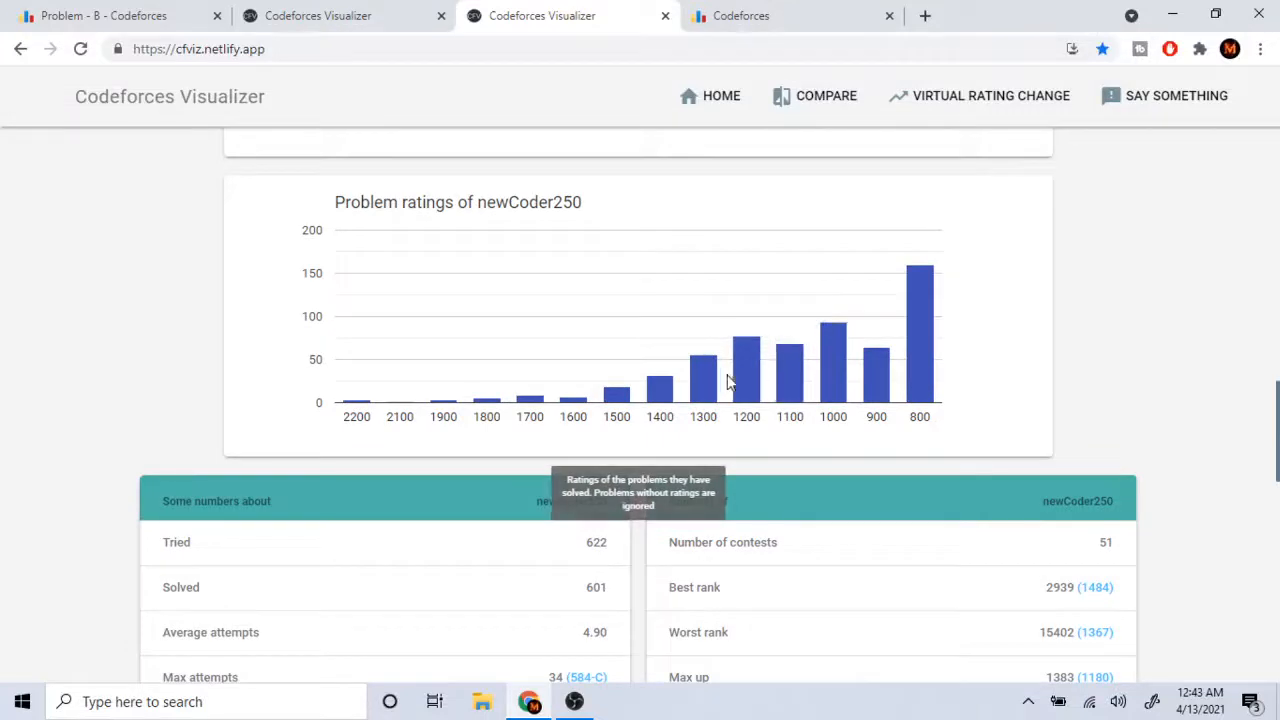
pyautogui.moveTo(667, 377)
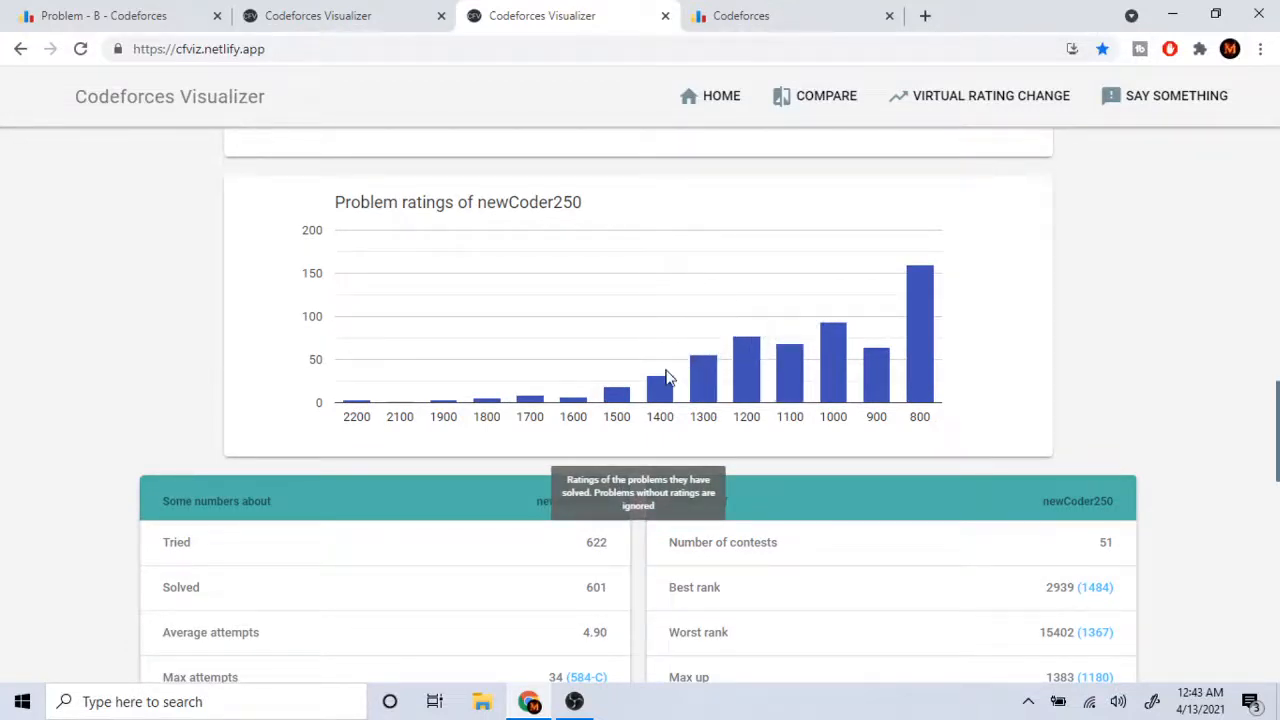
pyautogui.moveTo(757, 248)
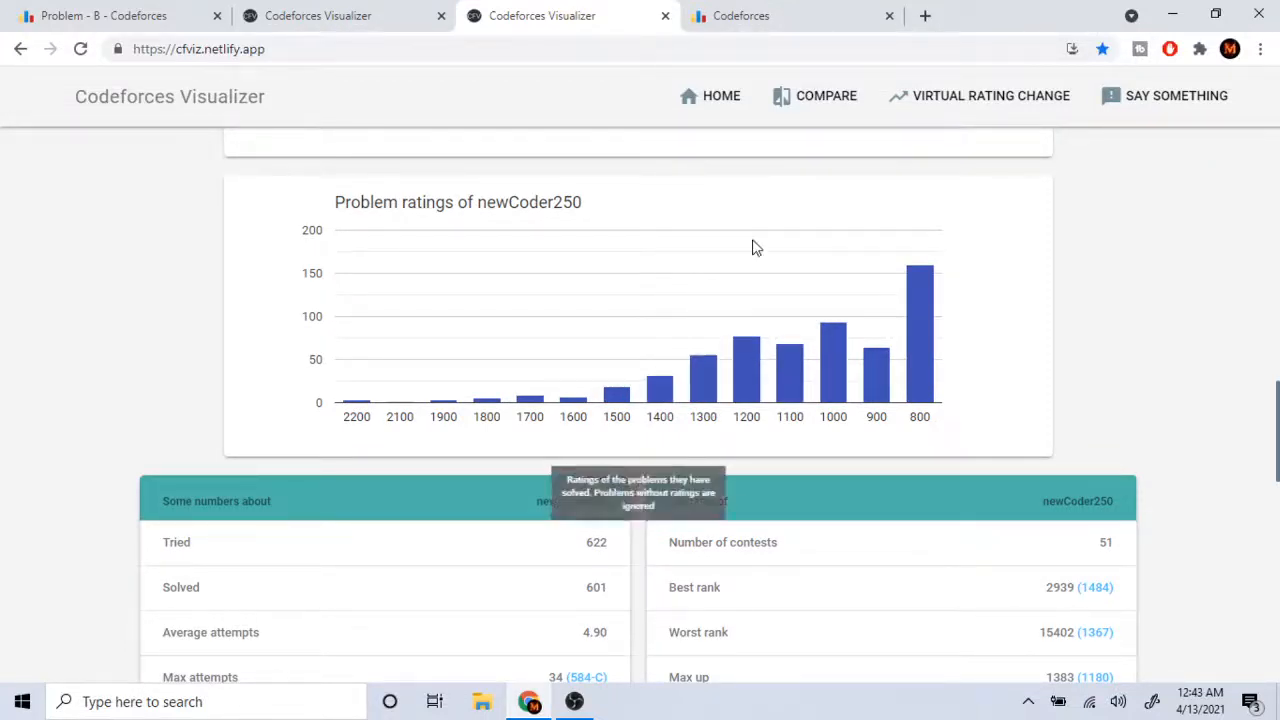
pyautogui.click(790, 15)
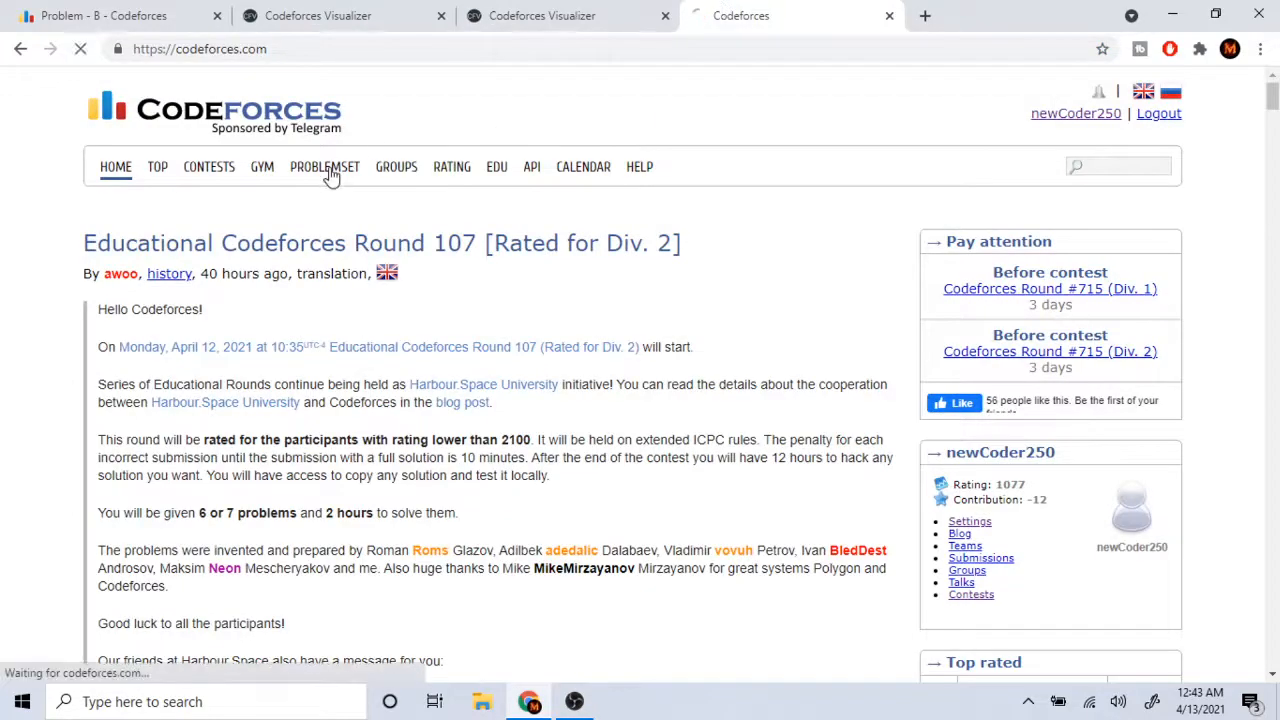
pyautogui.click(324, 166)
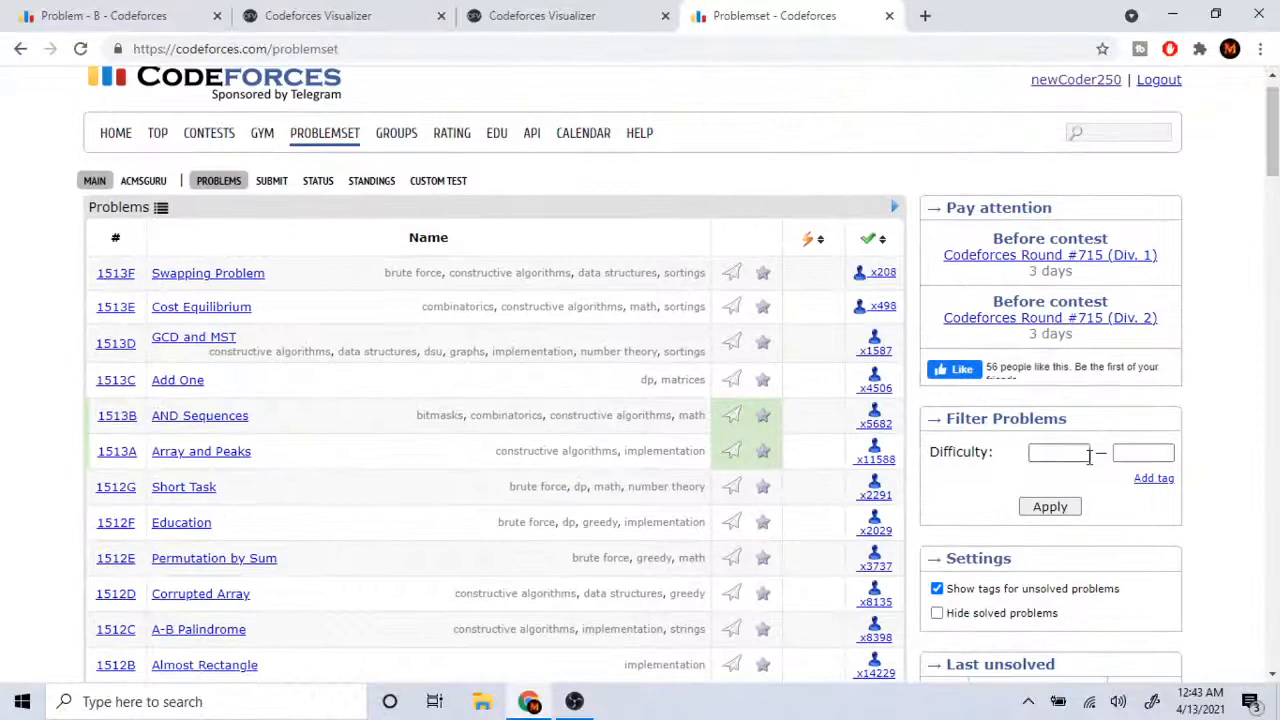
pyautogui.write('1400')
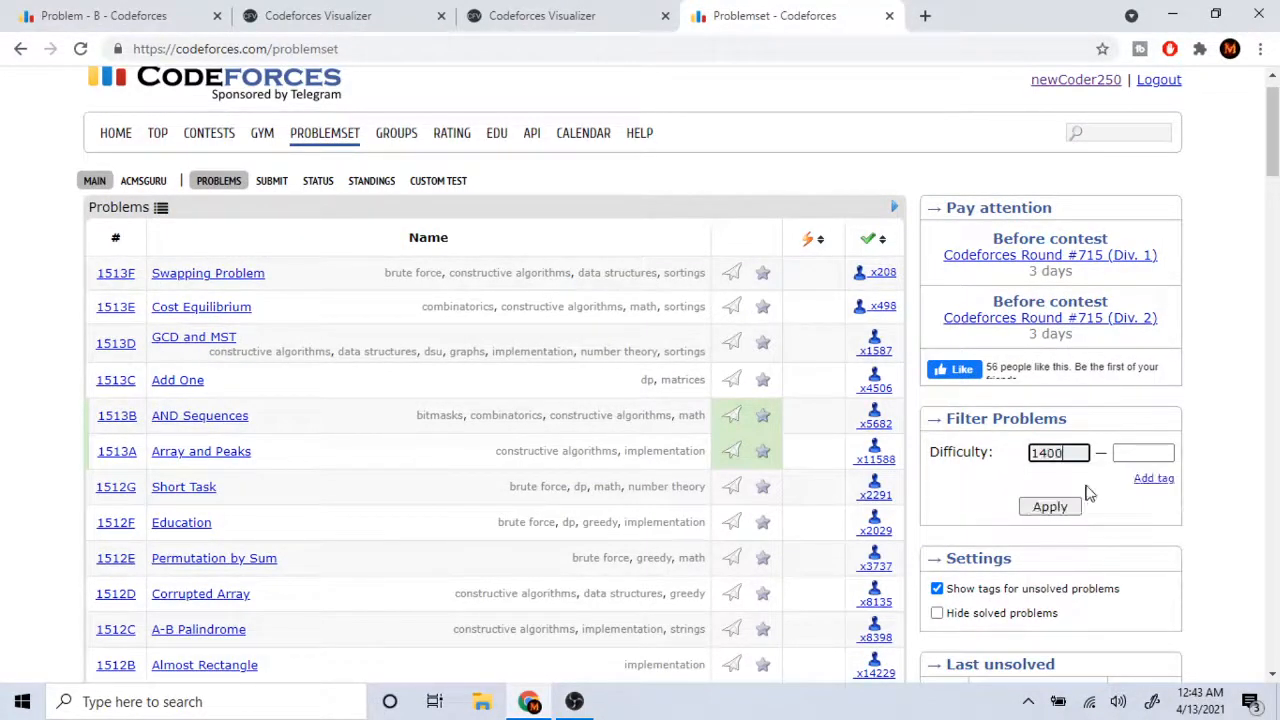
pyautogui.click(1143, 452)
pyautogui.write('1400')
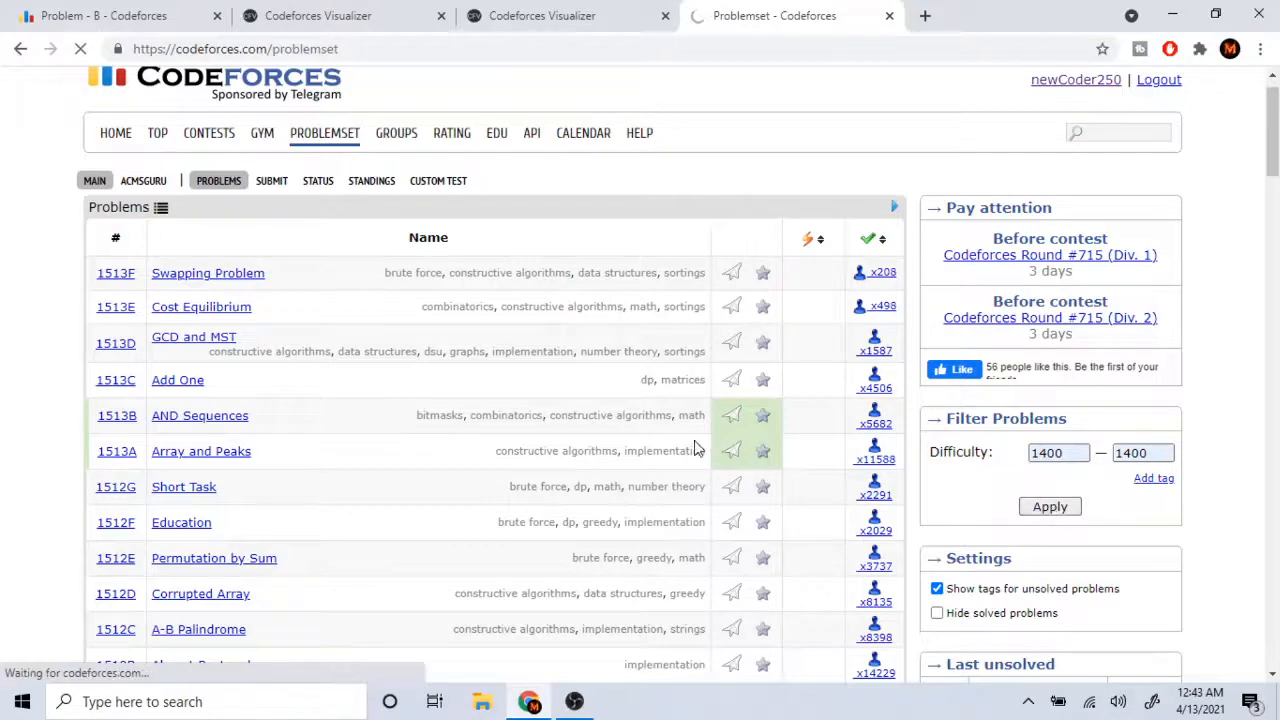
pyautogui.click(1050, 506)
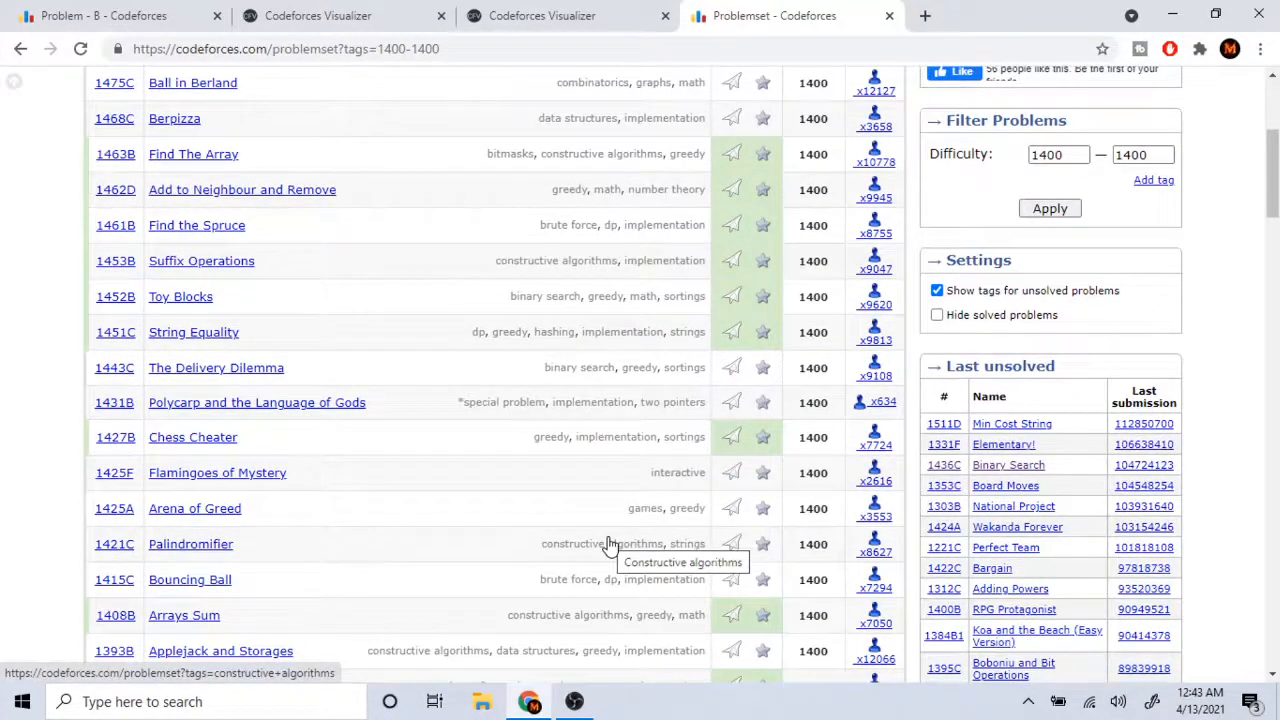
pyautogui.scroll(-3)
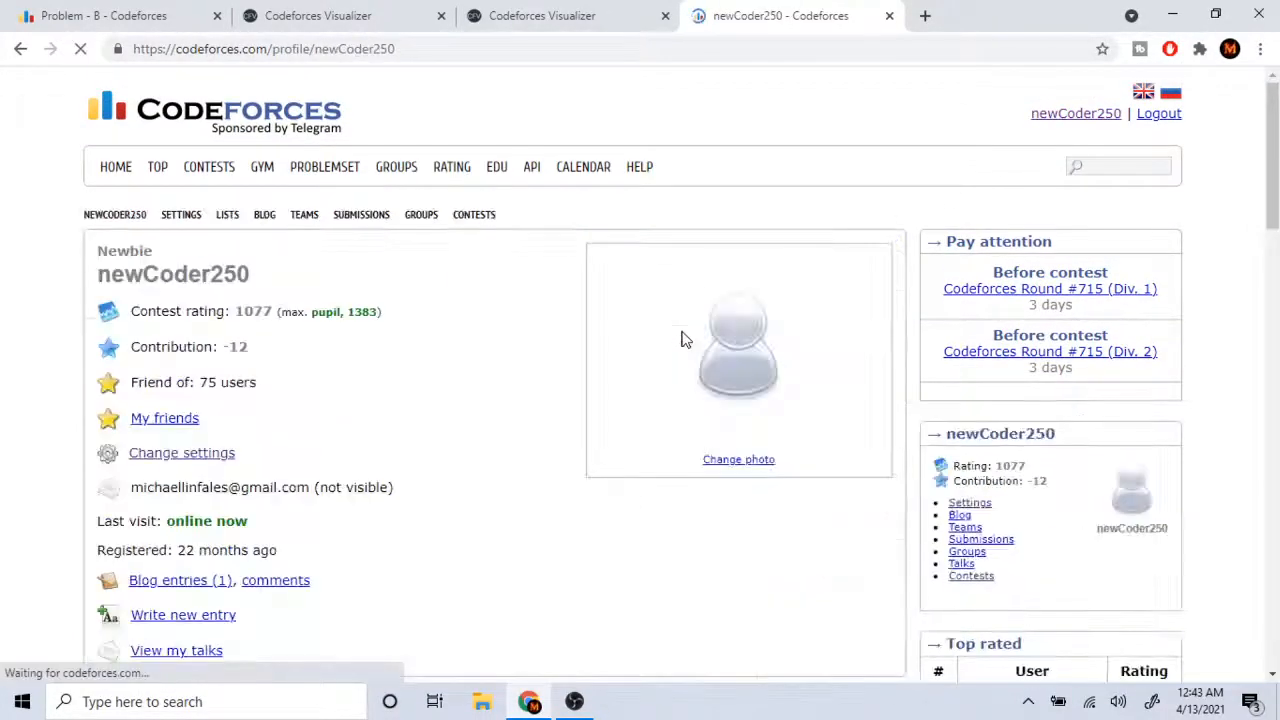
# Scroll to the activity heatmap showing 608 problems solved and a 26-day max streak
pyautogui.scroll(-3)
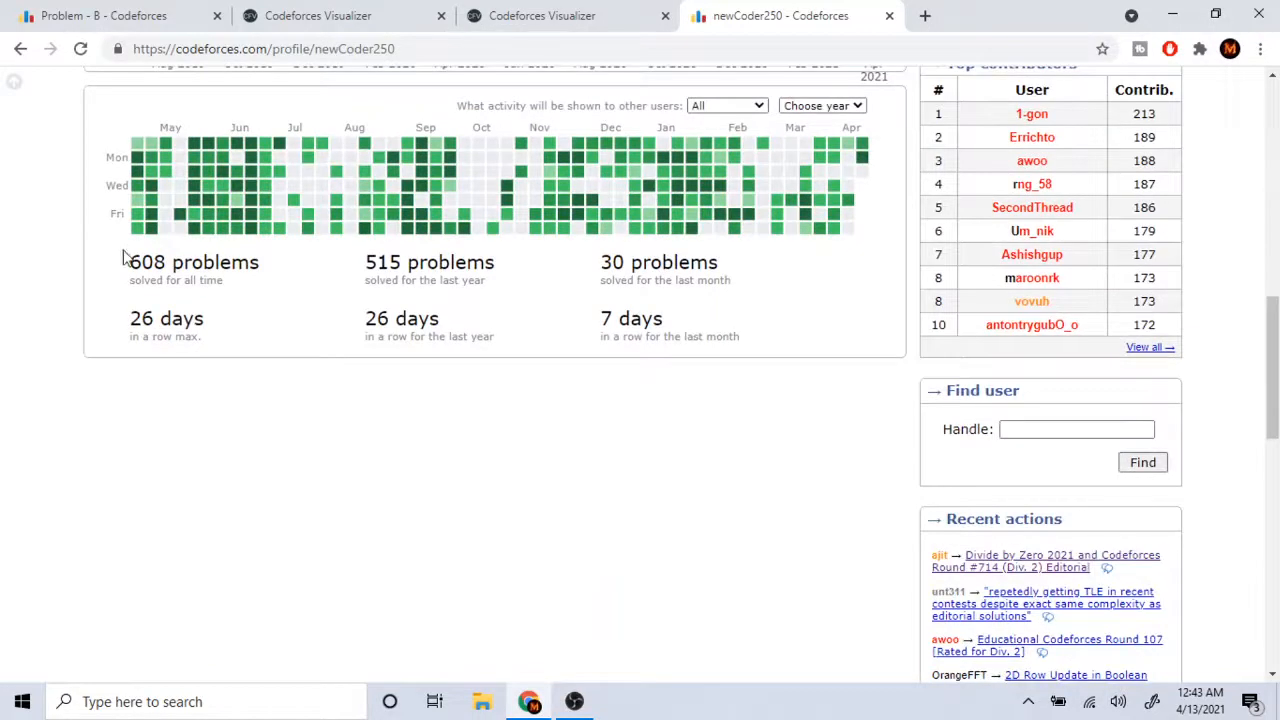
pyautogui.moveTo(267, 287)
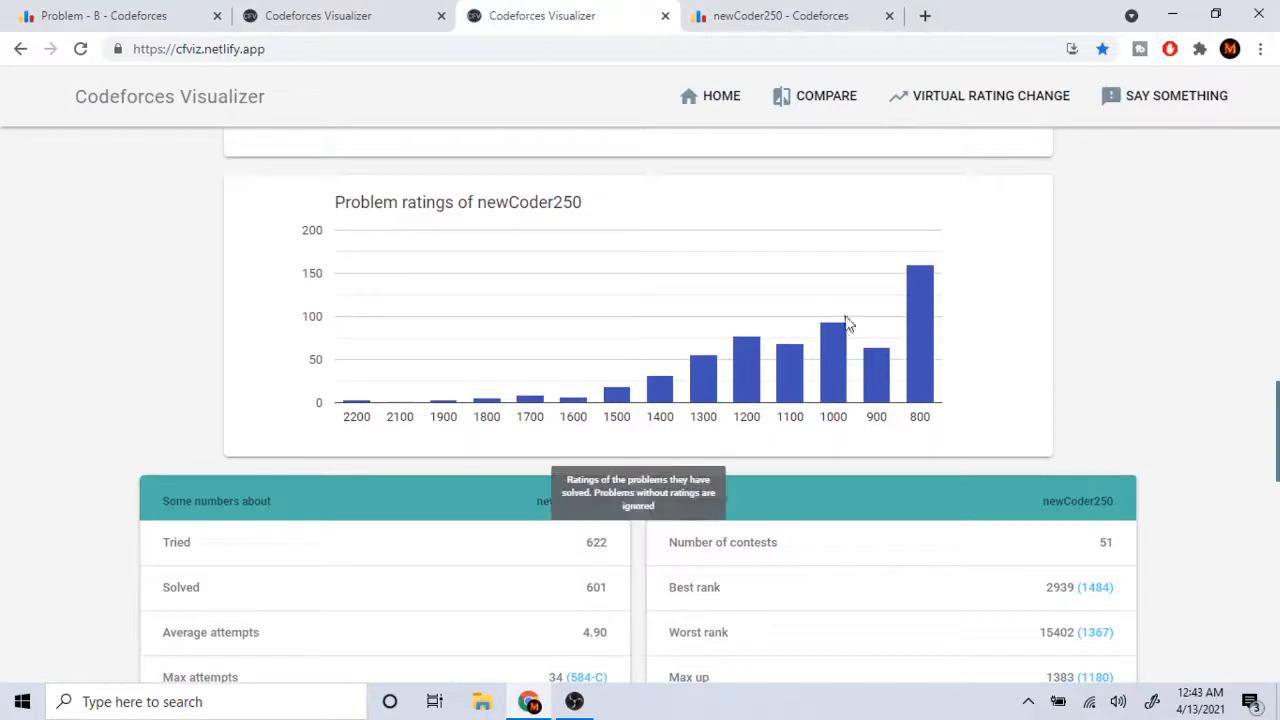
pyautogui.moveTo(876, 361)
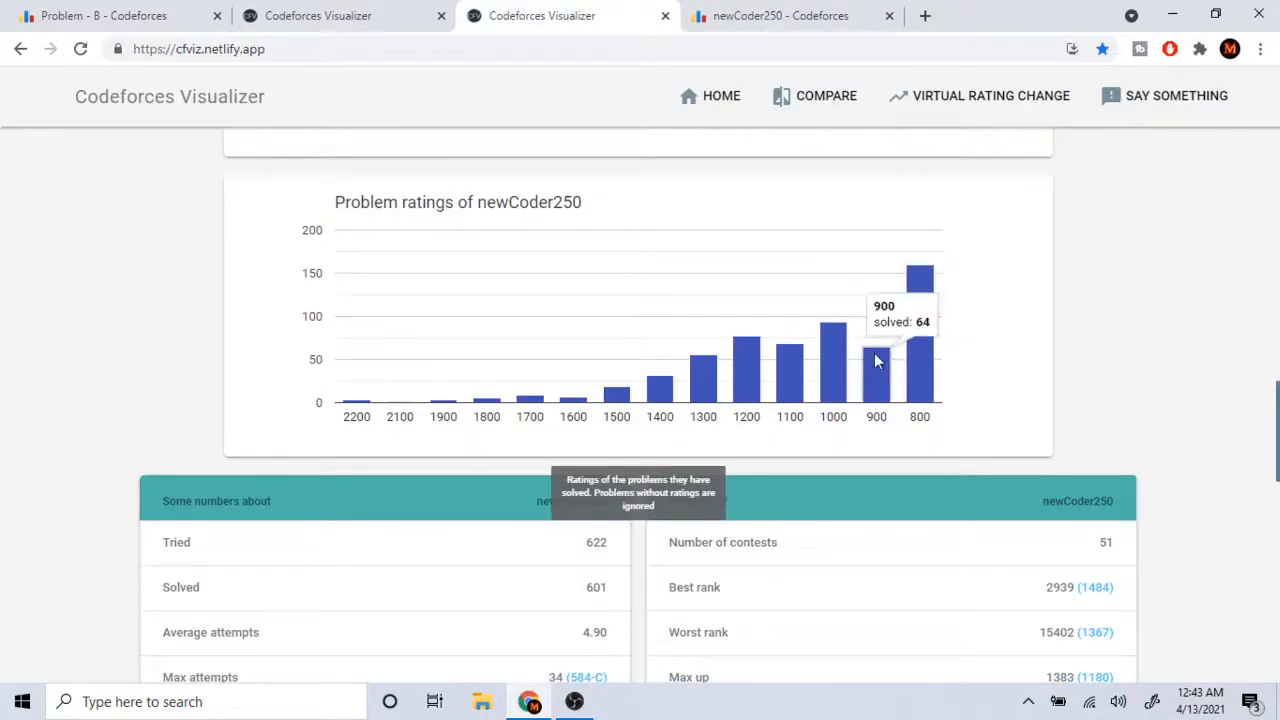
pyautogui.moveTo(833, 373)
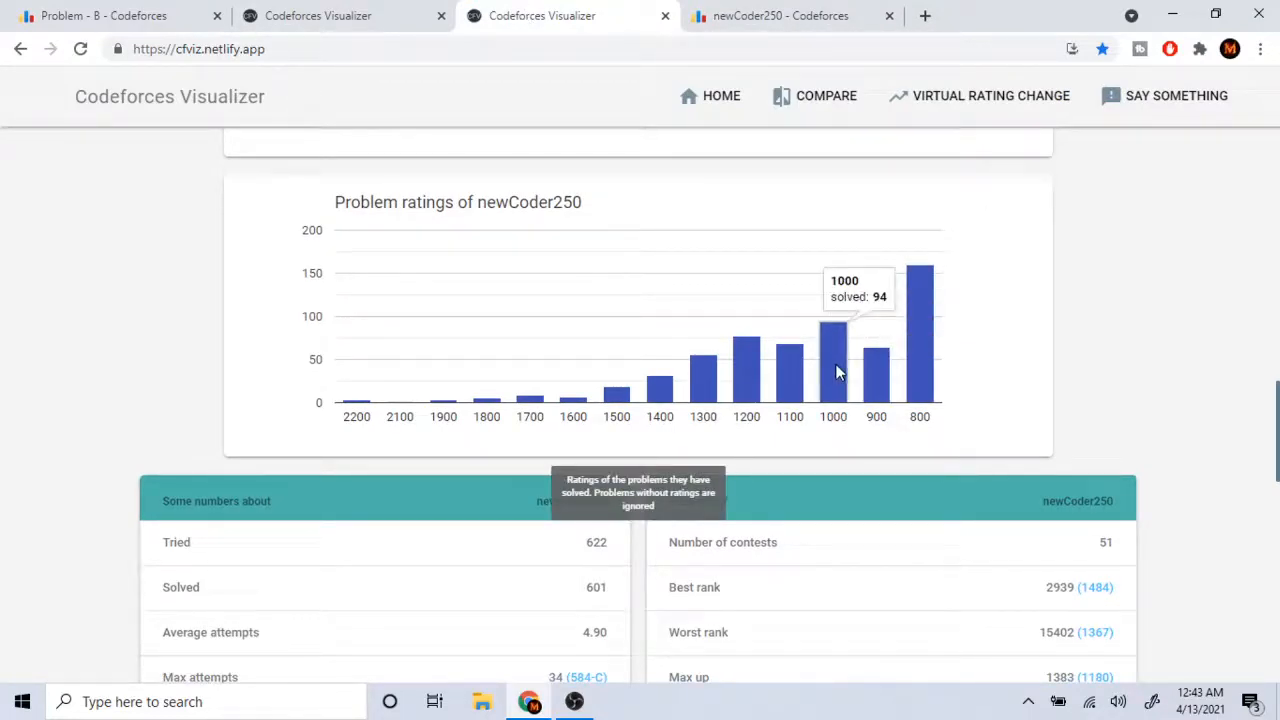
pyautogui.moveTo(785, 324)
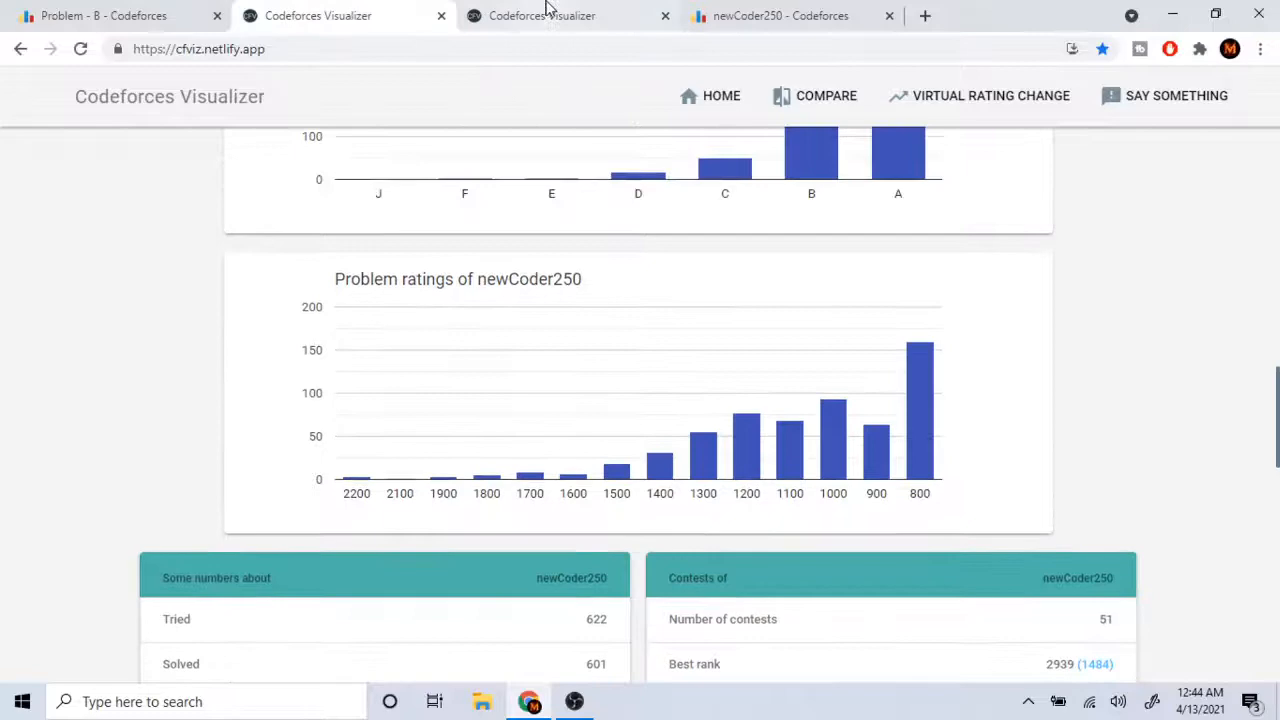
pyautogui.click(780, 15)
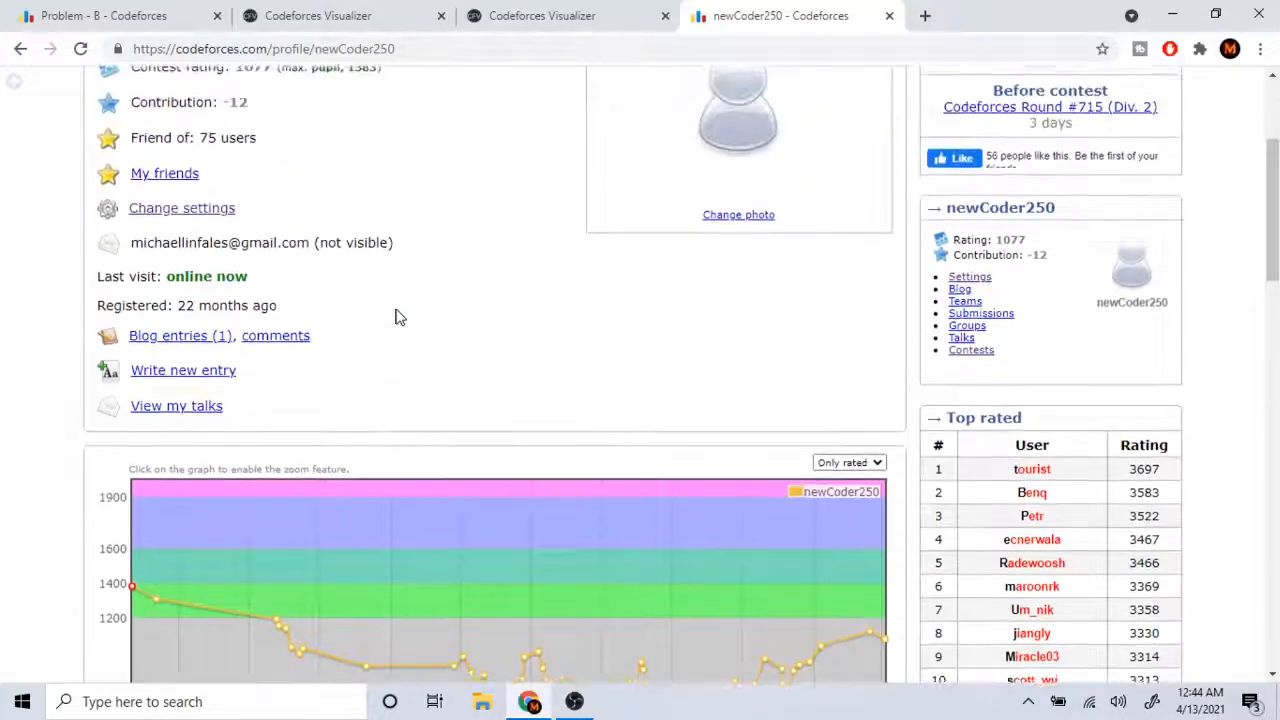
# Scroll newCoder250's profile to the rating history graph and the 608-solved activity heatmap
pyautogui.scroll(-3)
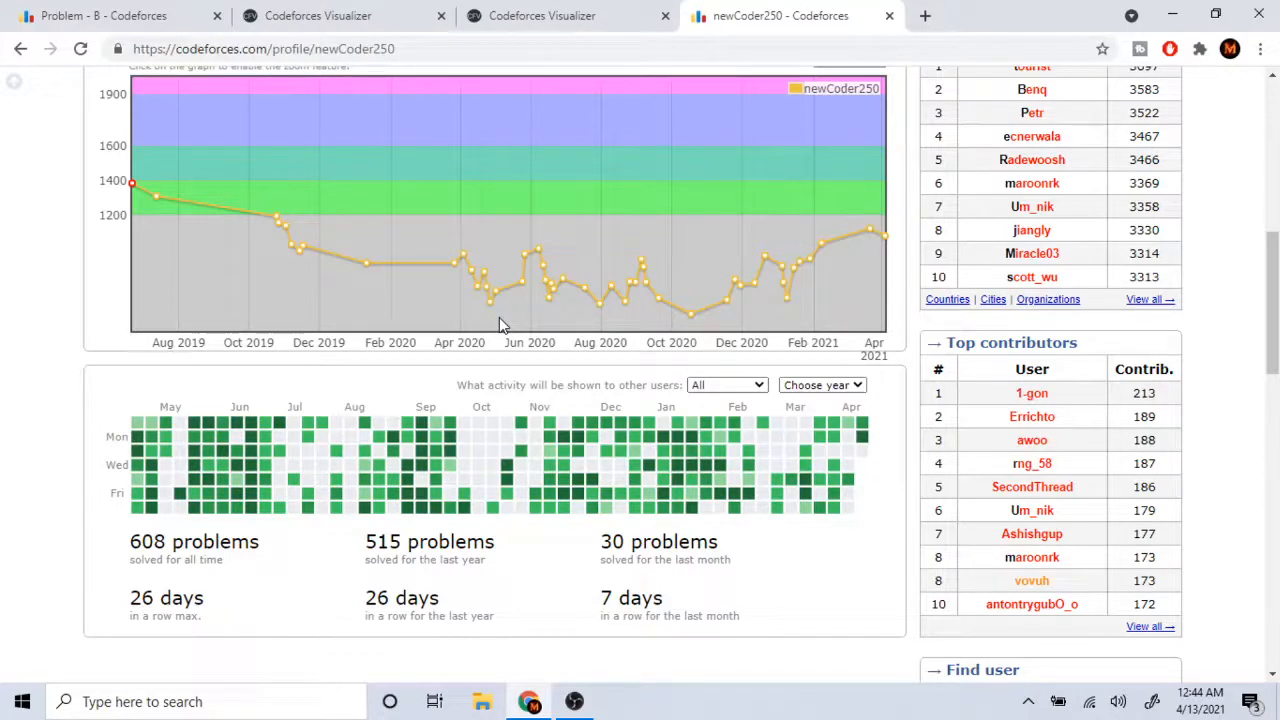
pyautogui.moveTo(510, 333)
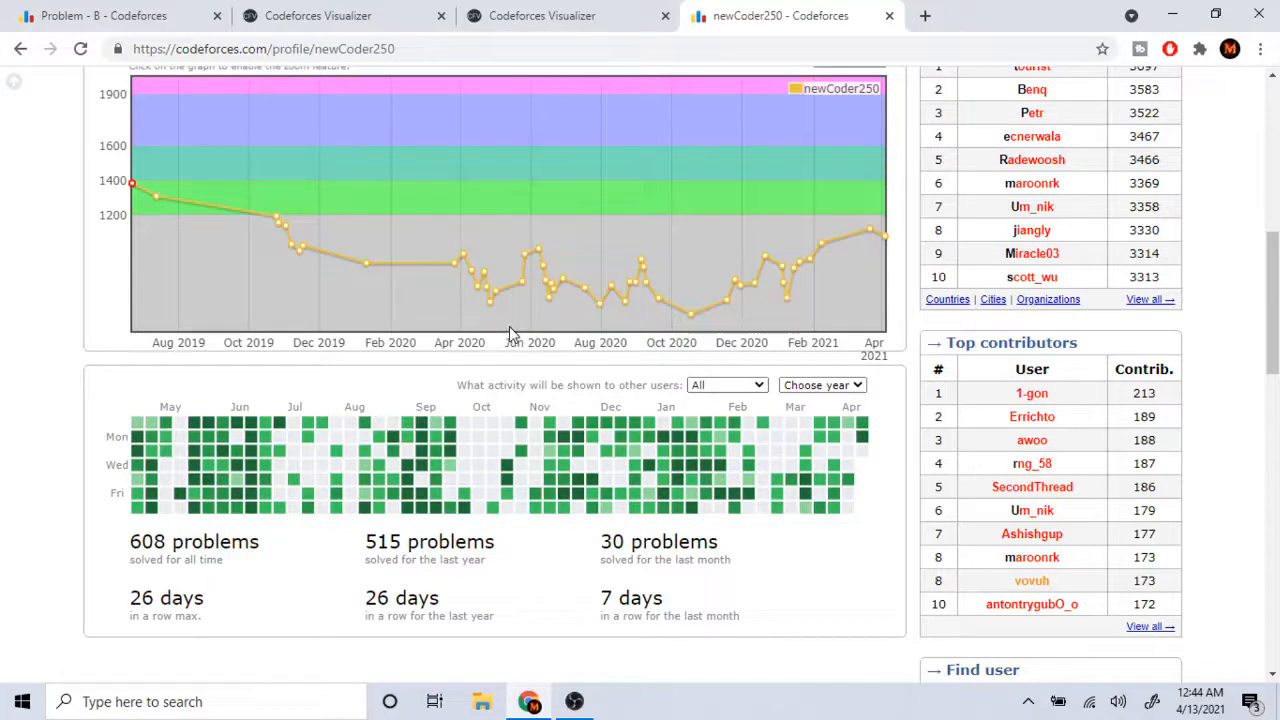
pyautogui.moveTo(540, 393)
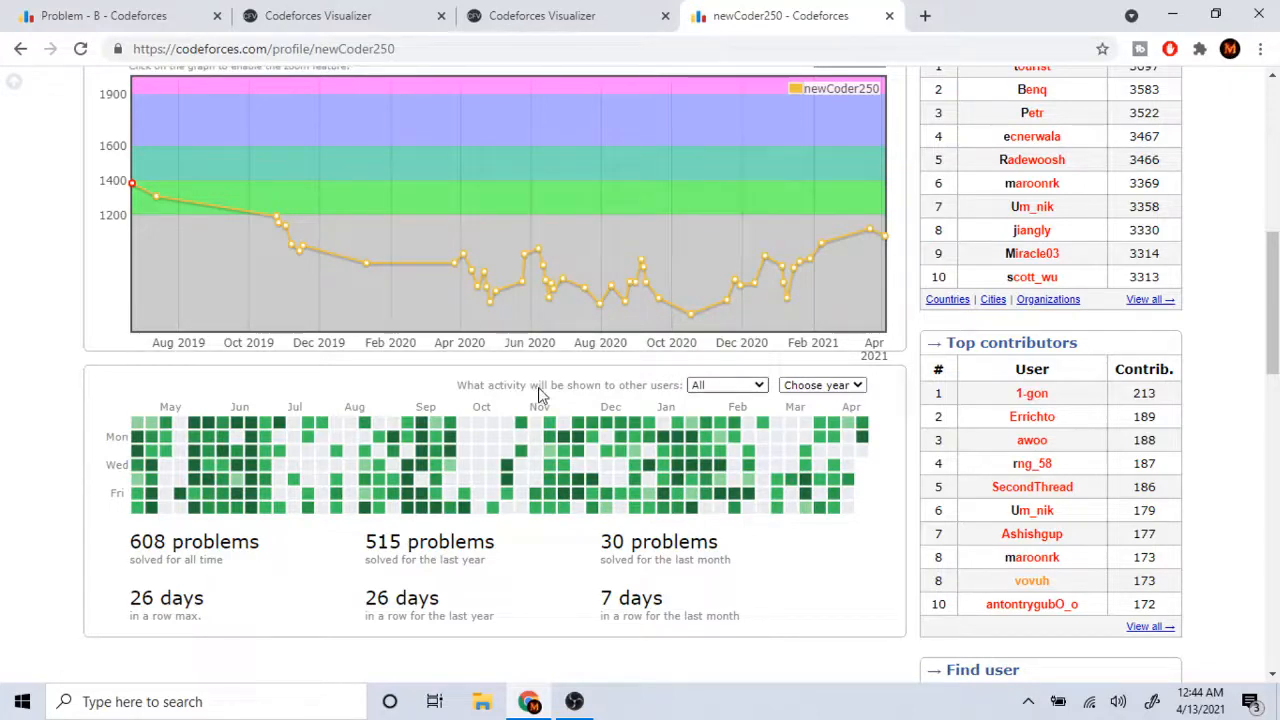